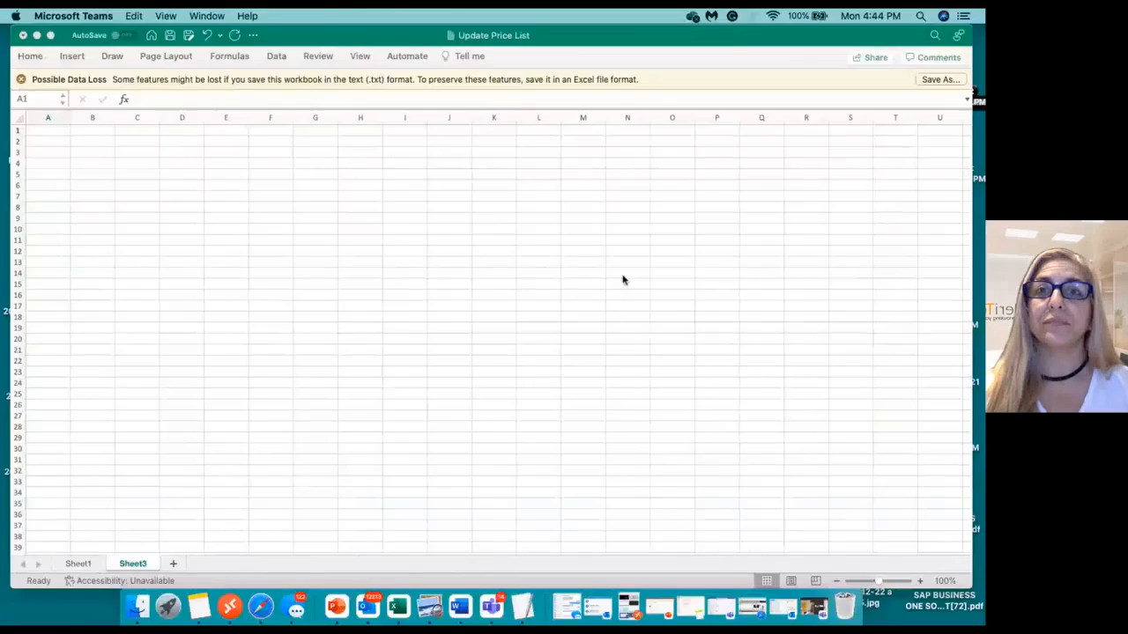
Bring the SAP Business One window to the front, leaving the Excel workbook.
left_click(180, 609)
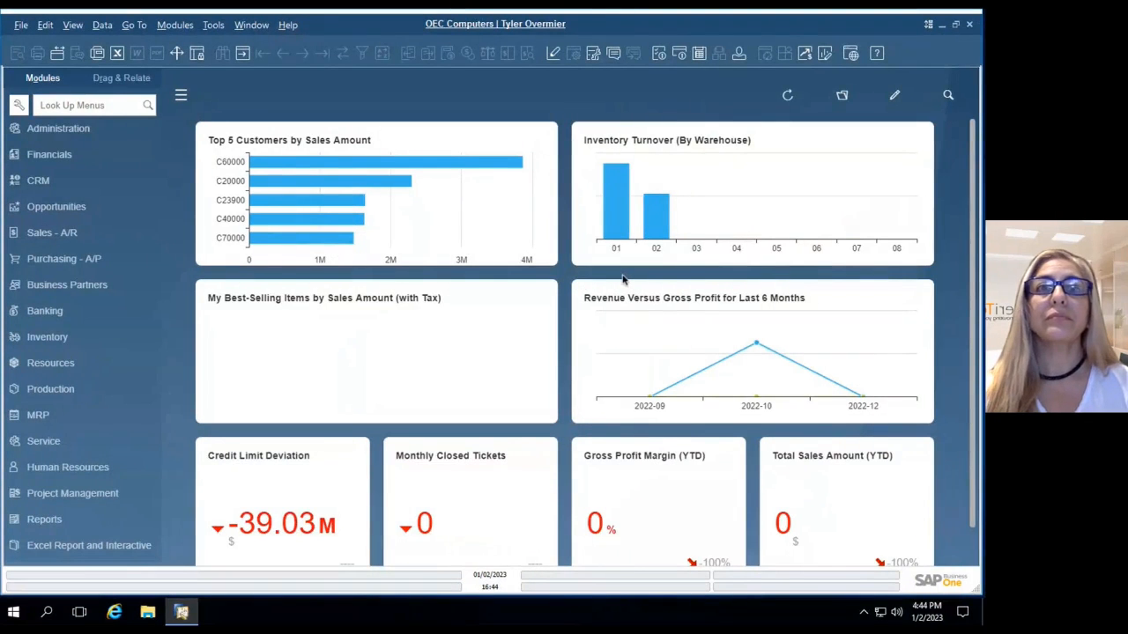
mouse_move(484, 100)
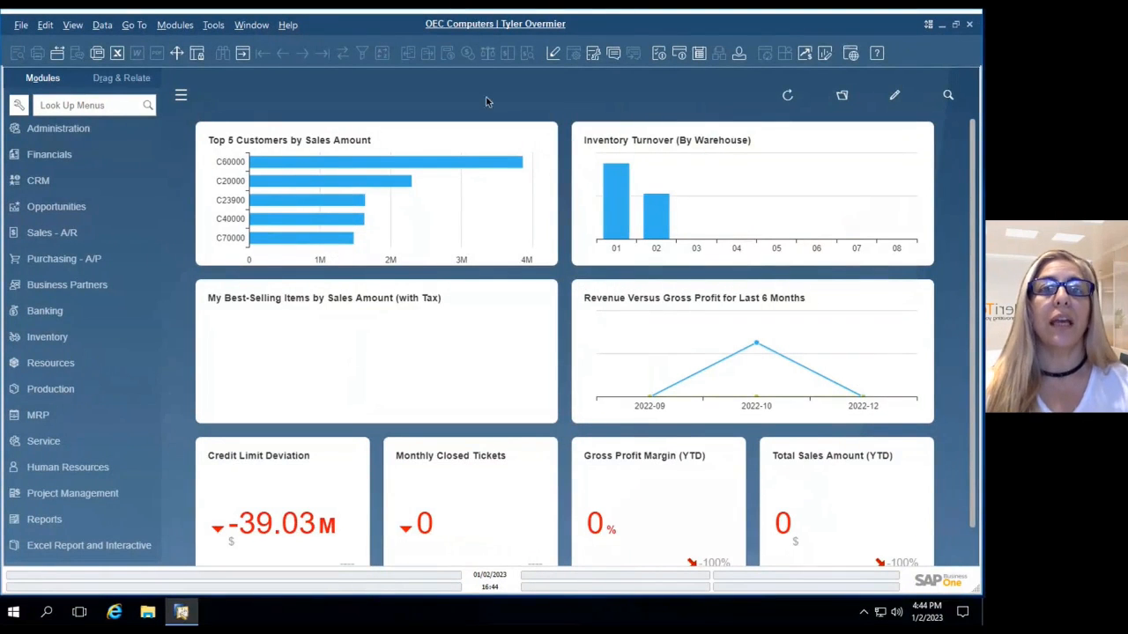
mouse_move(285, 101)
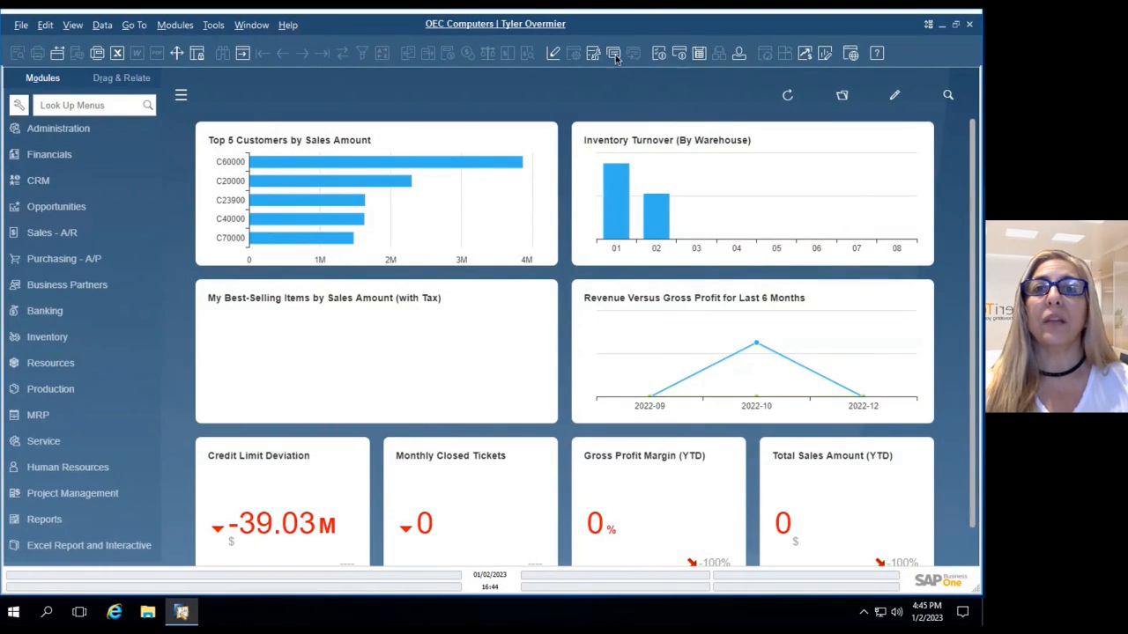
mouse_move(596, 53)
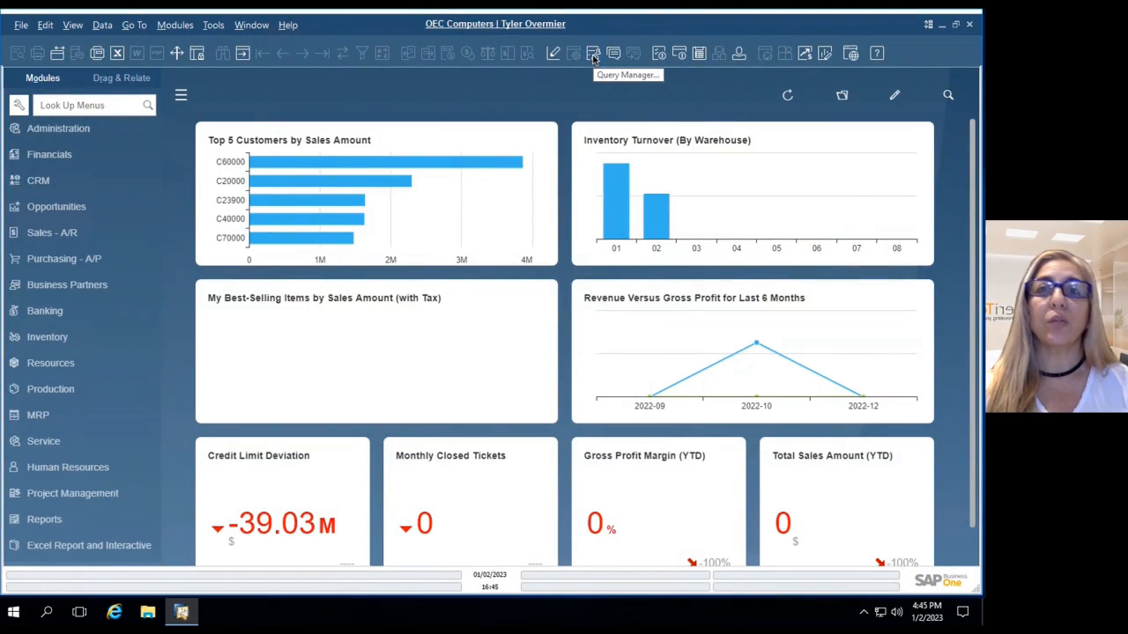
Run the Update Price Lists query from the General category of the Query Manager.
left_click(592, 52)
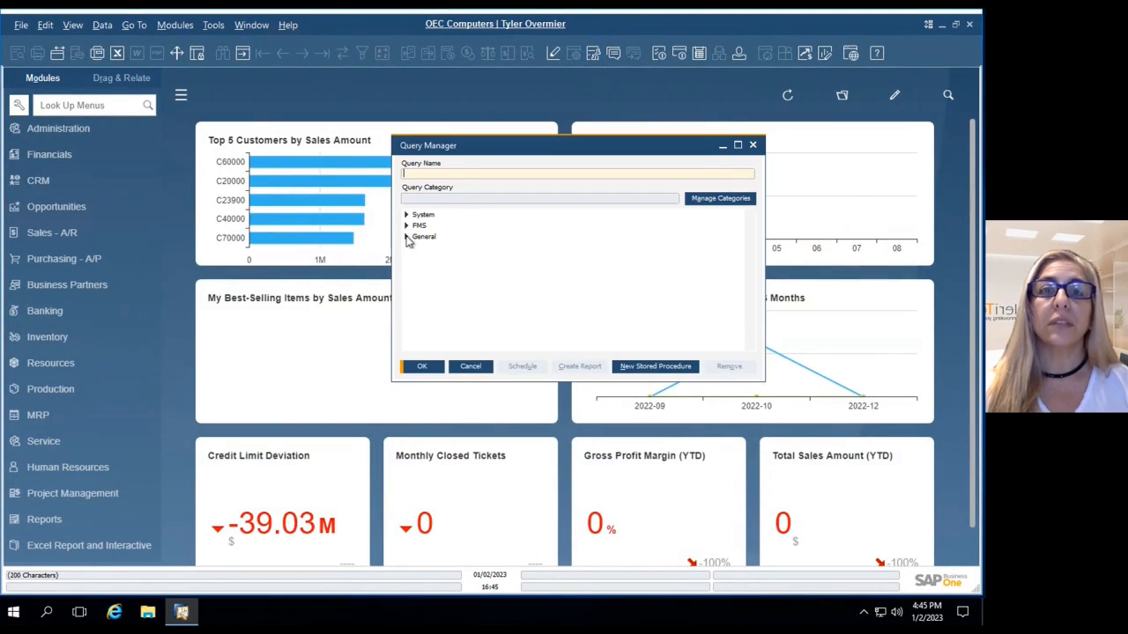
left_click(407, 237)
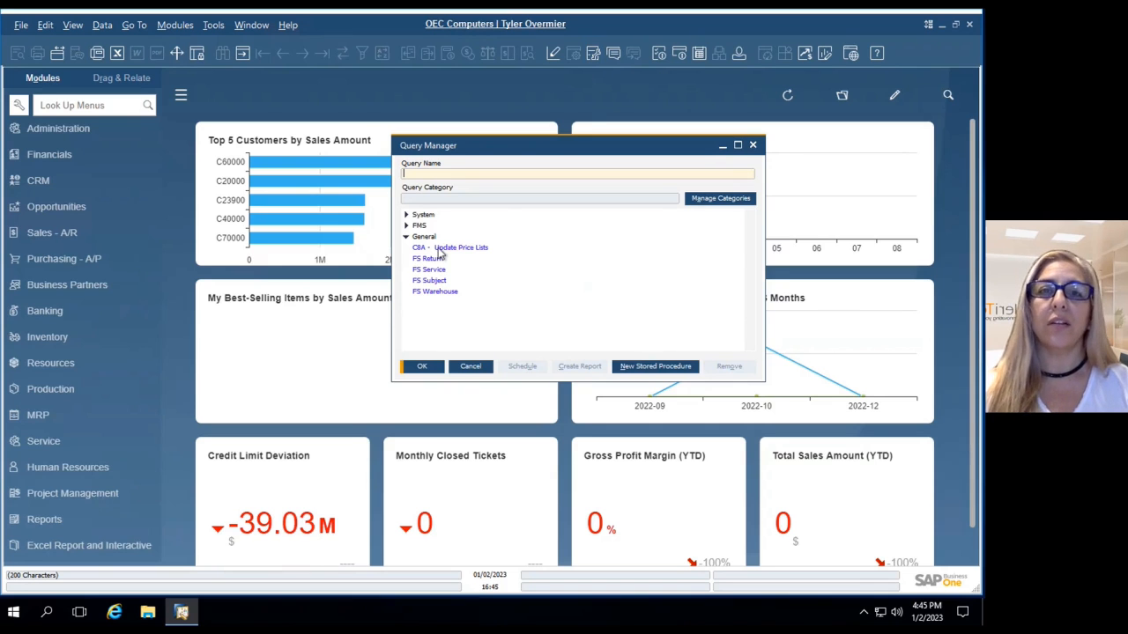
double_click(449, 247)
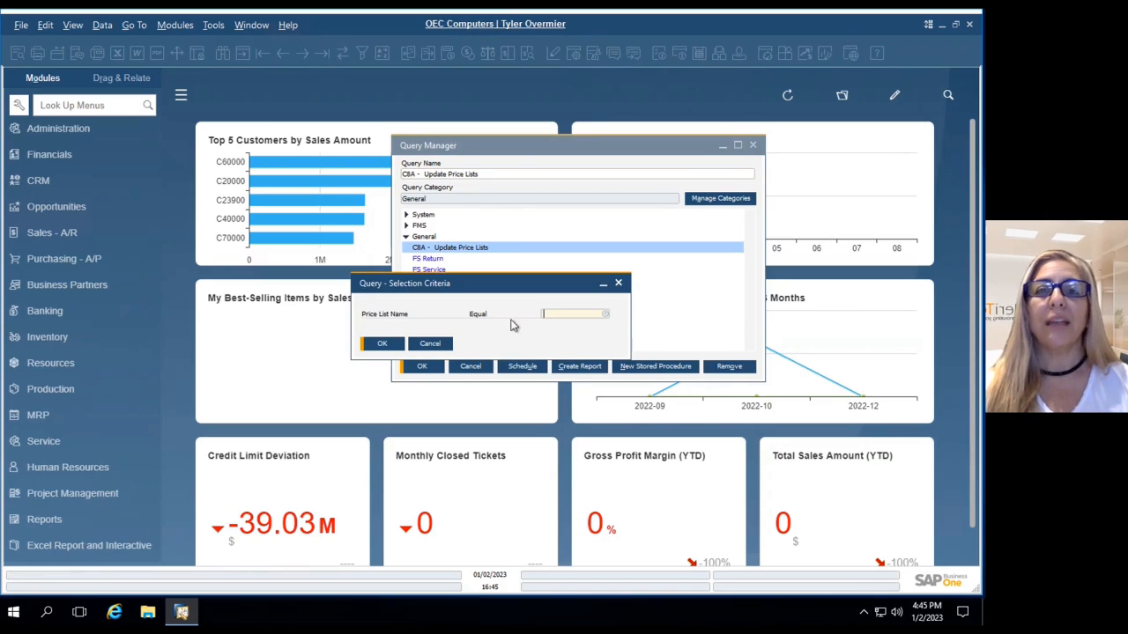
Choose Distributor Sales Price as the query's price list and confirm the criteria.
left_click(603, 314)
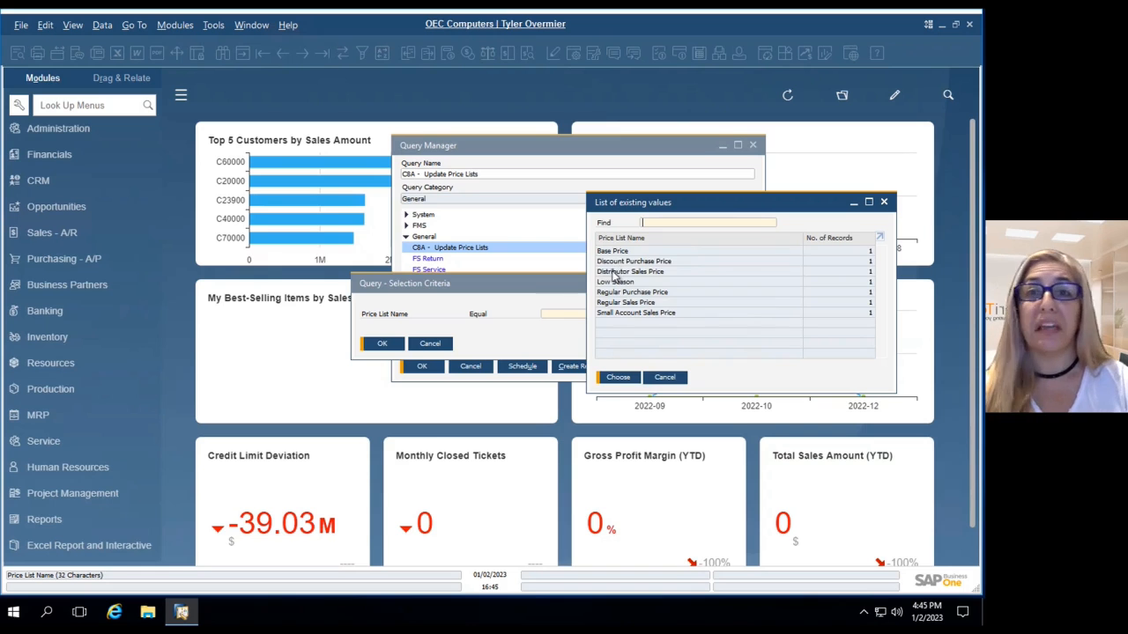
left_click(616, 377)
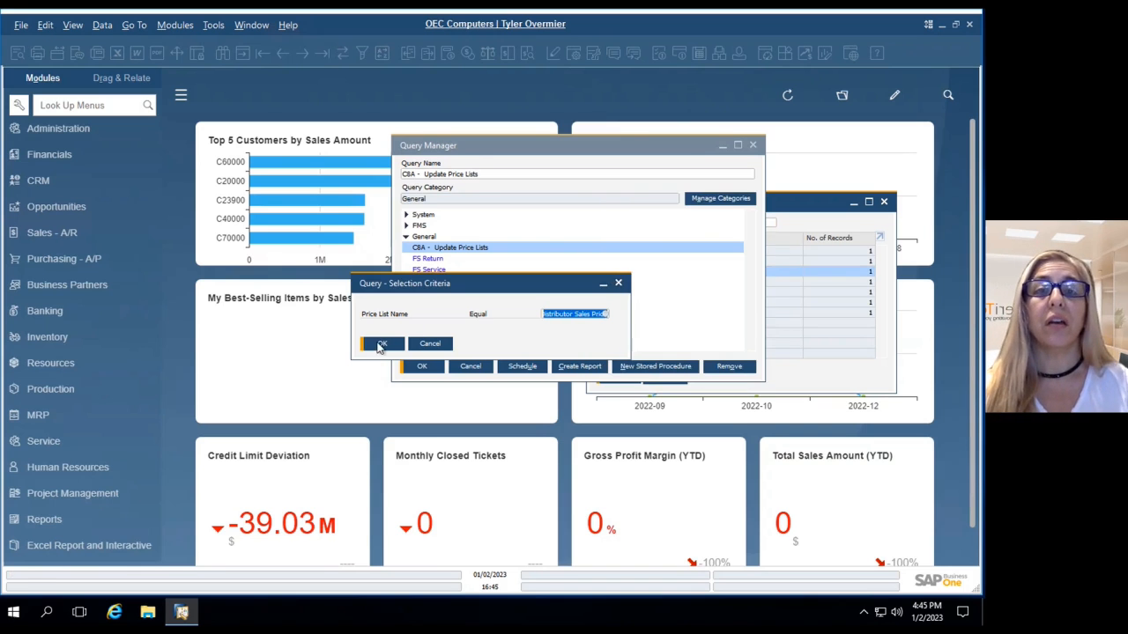
left_click(380, 344)
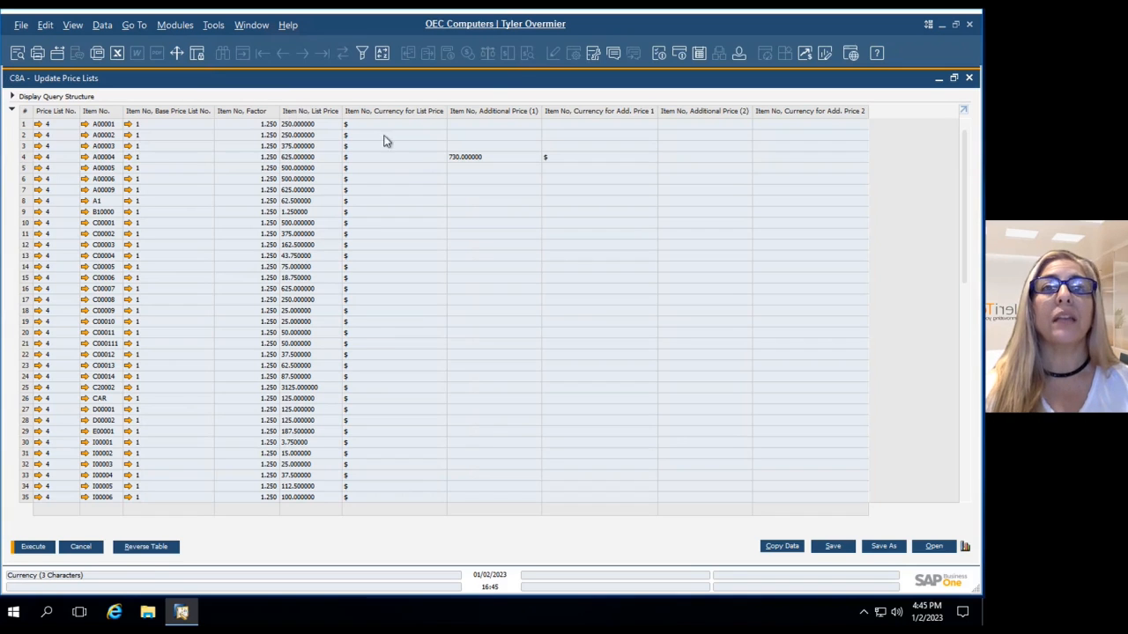
mouse_move(444, 254)
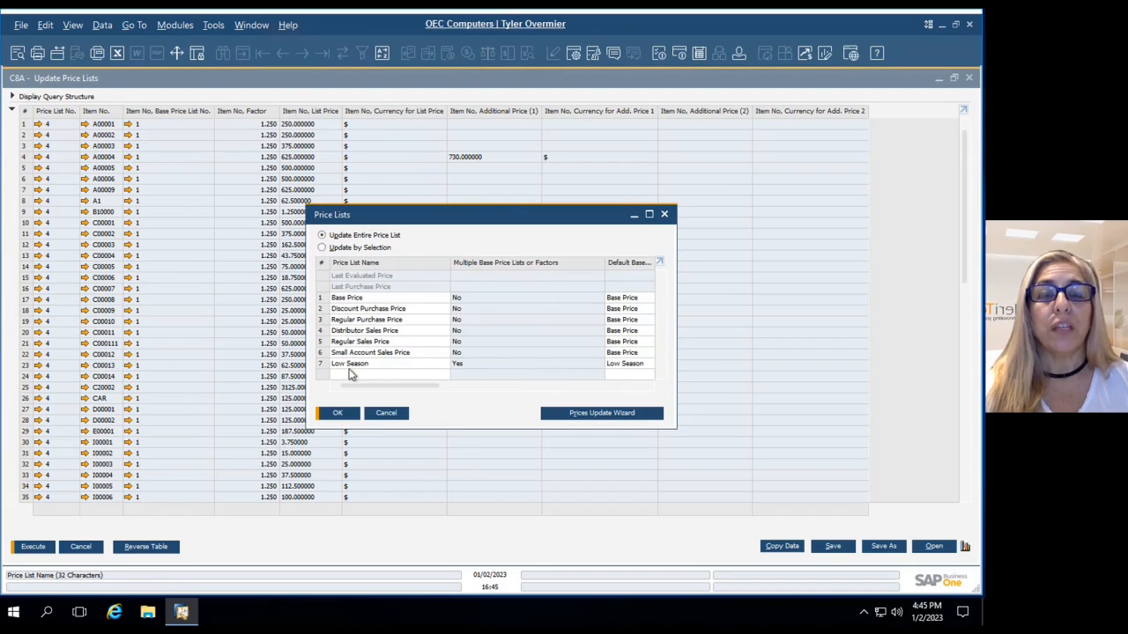
mouse_move(370, 370)
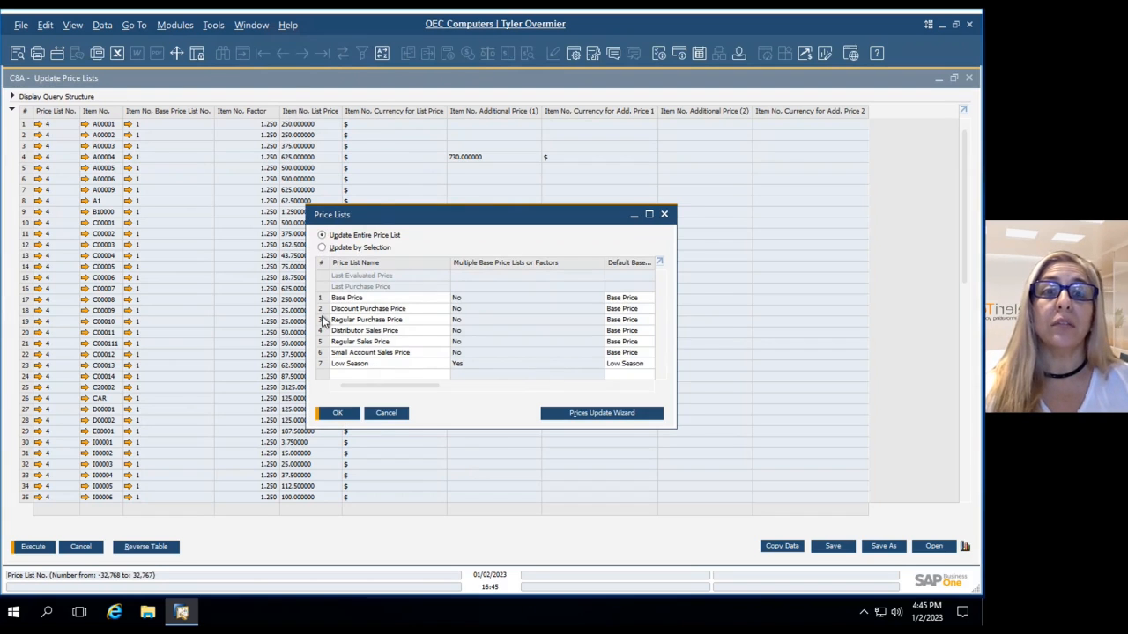
left_click(336, 413)
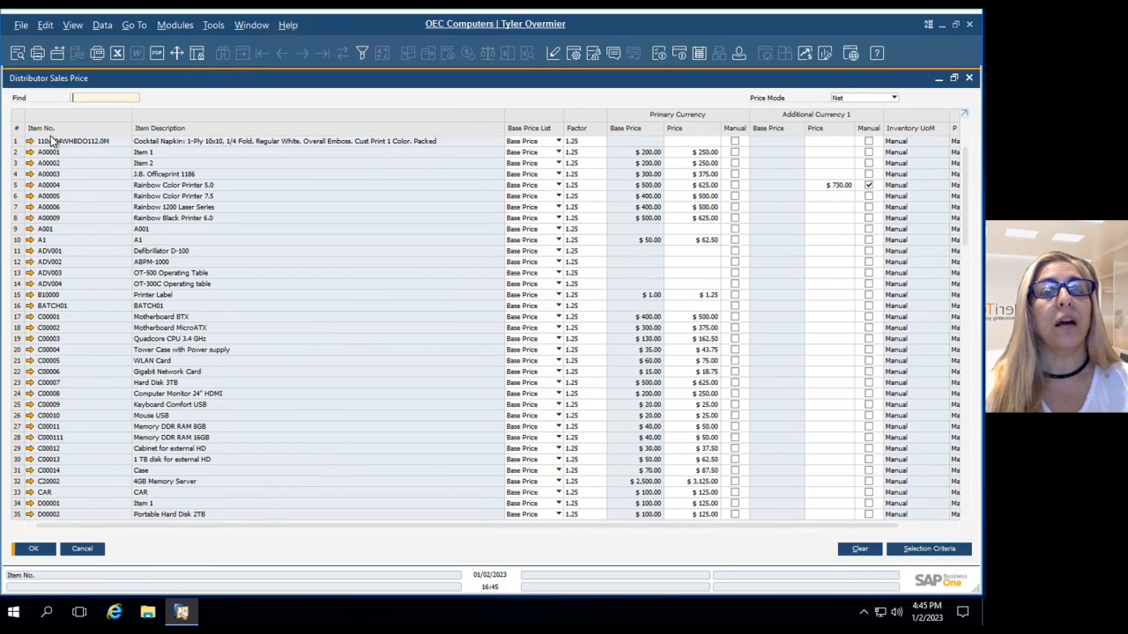
mouse_move(56, 293)
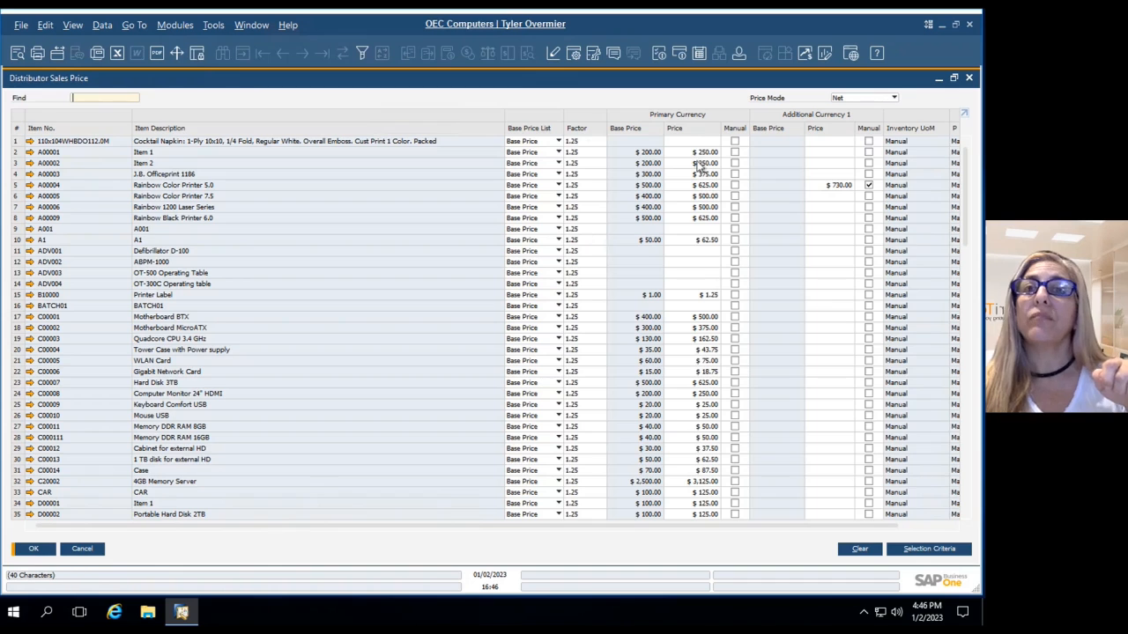
mouse_move(696, 267)
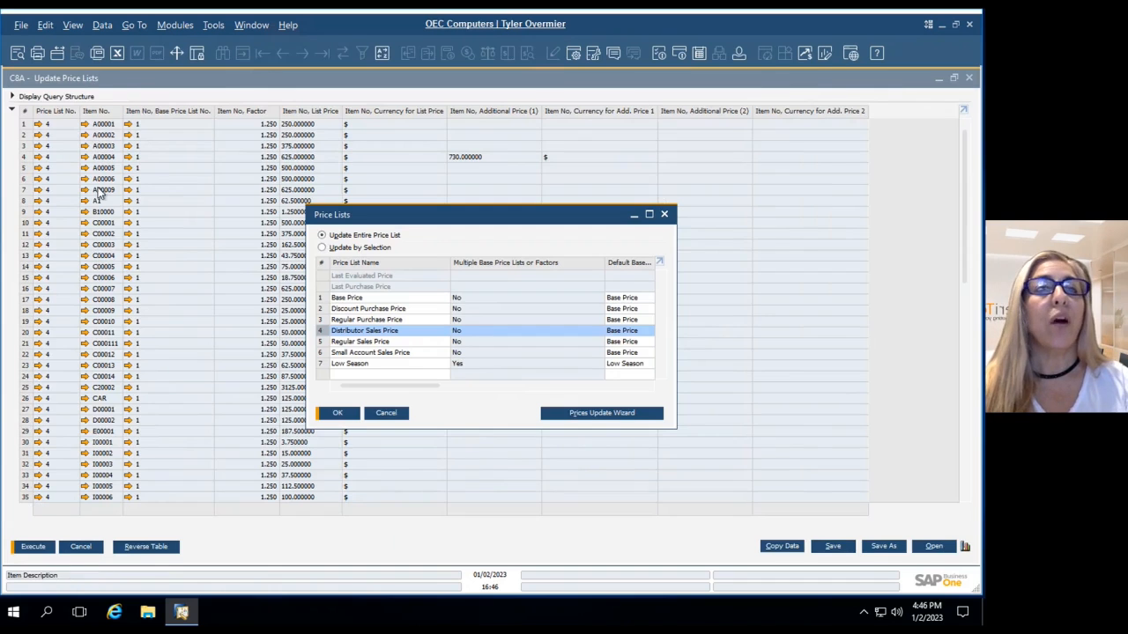
mouse_move(99, 194)
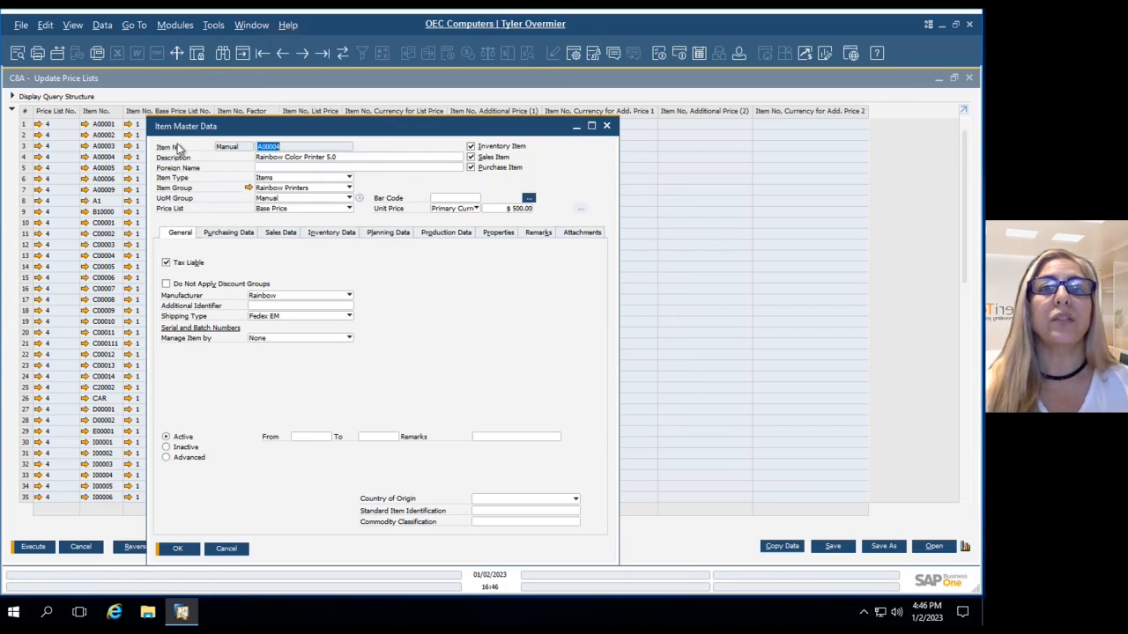
mouse_move(243, 162)
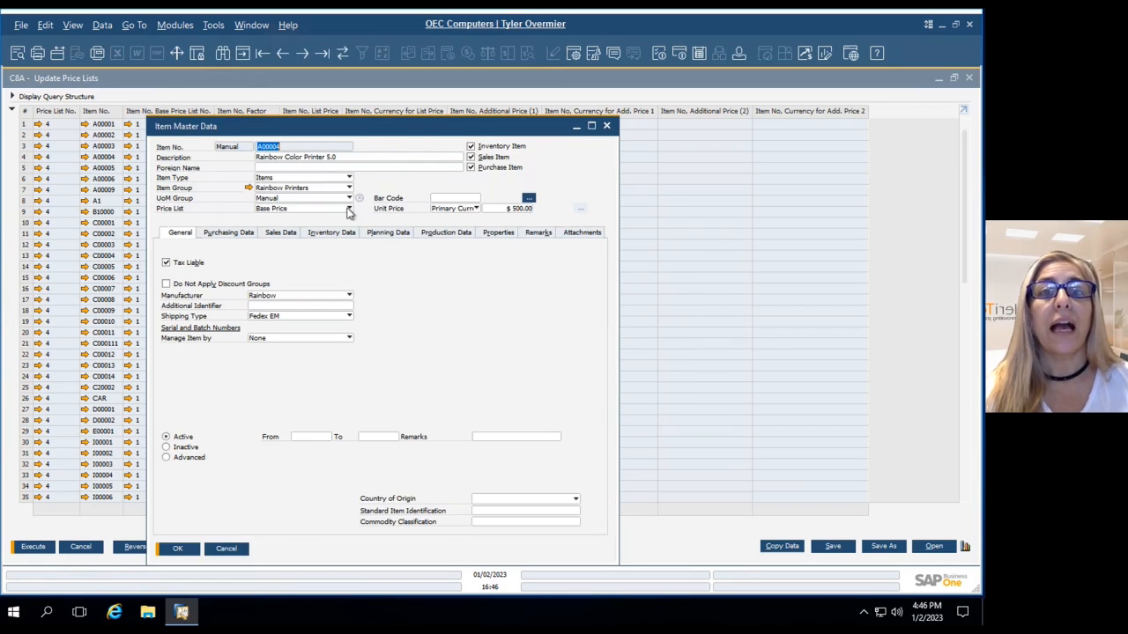
Show item A00004's Discount Purchase Price, then reopen the price list choices.
left_click(349, 208)
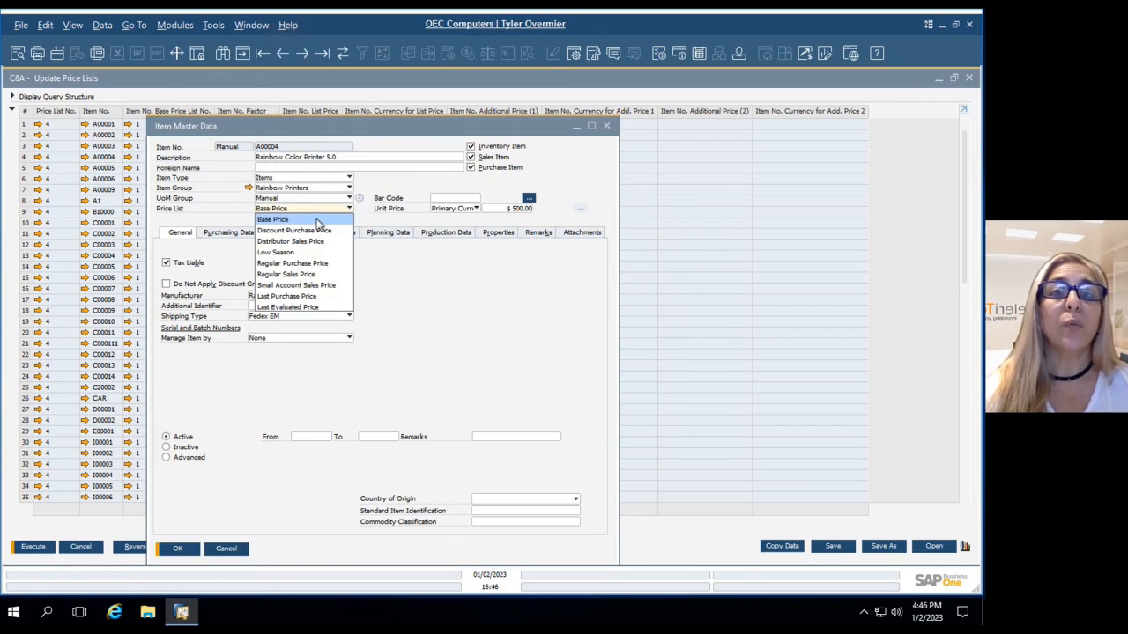
mouse_move(296, 286)
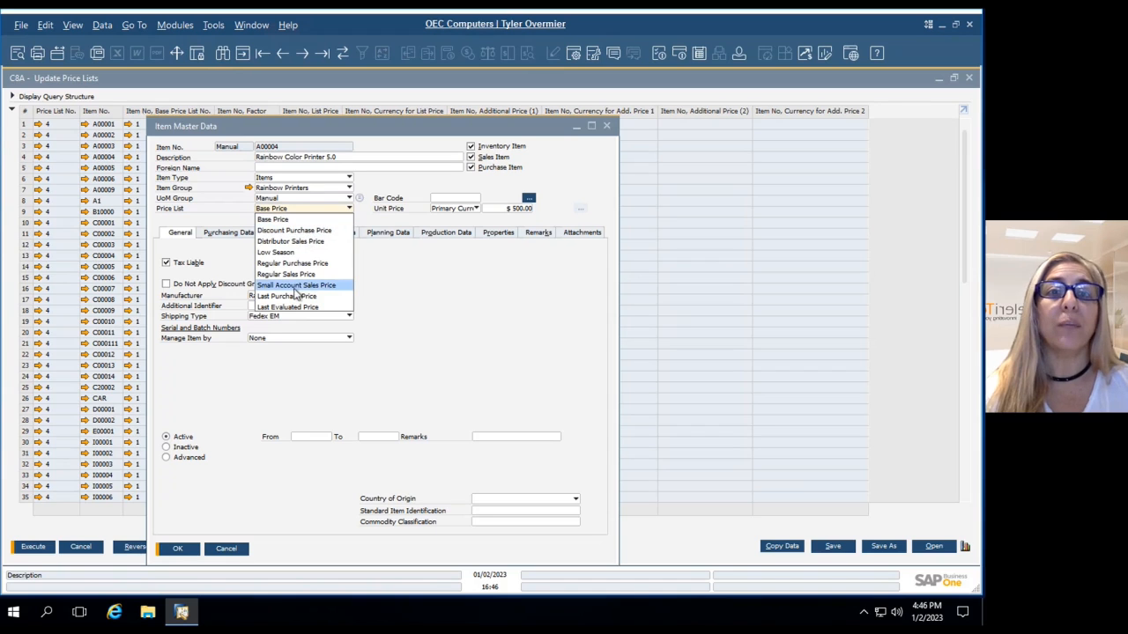
mouse_move(273, 219)
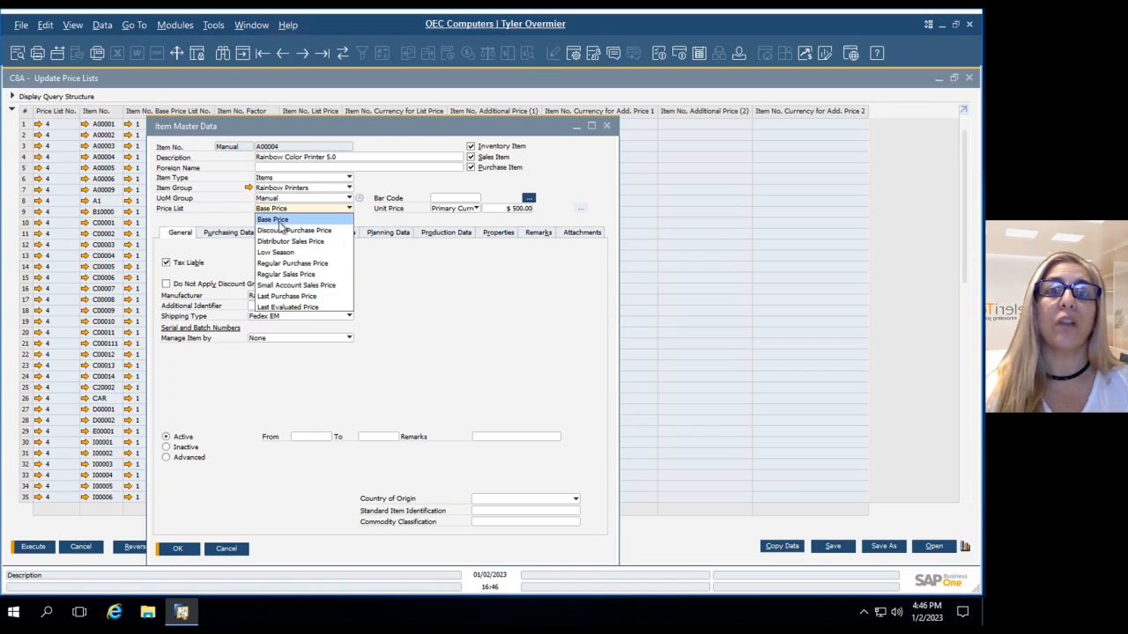
mouse_move(296, 229)
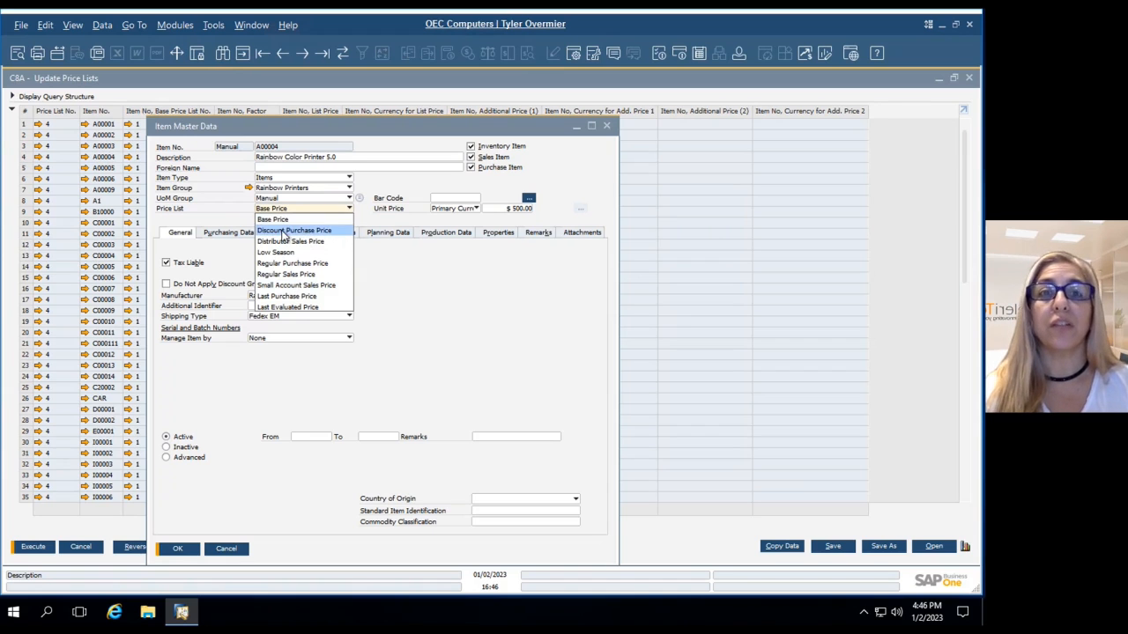
left_click(297, 229)
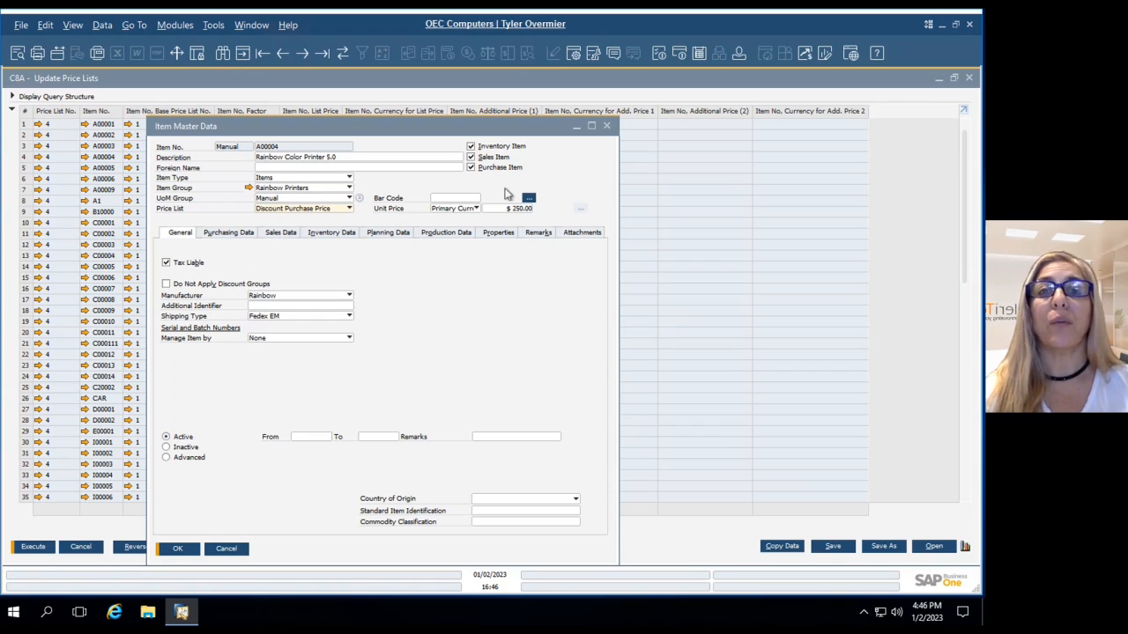
left_click(349, 208)
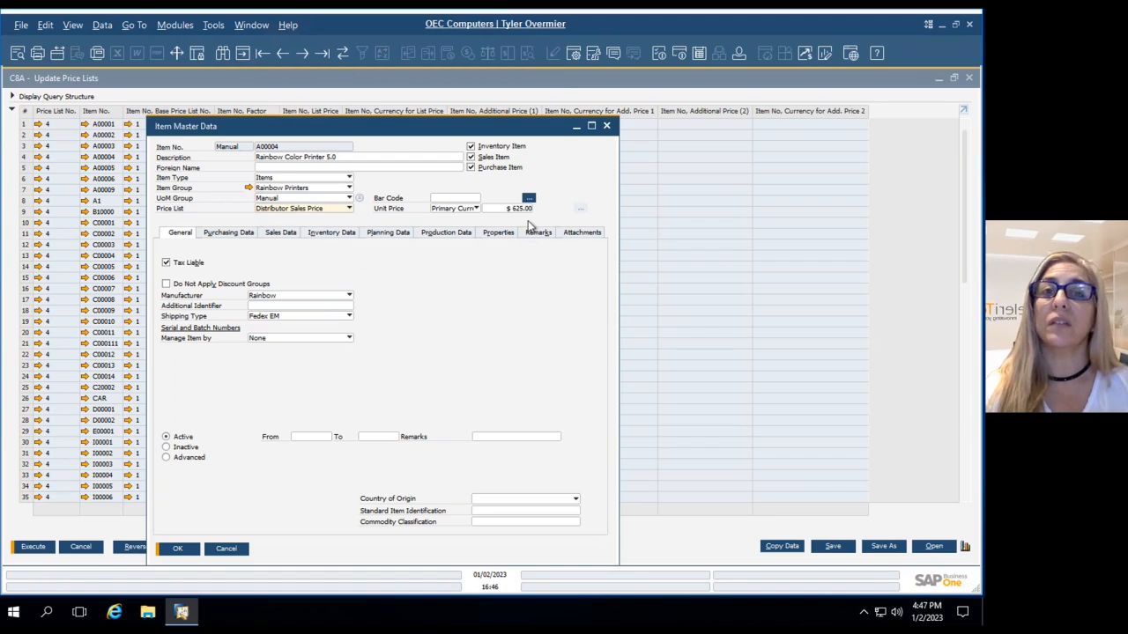
Reopen item A00004's price list choices showing $625.00 Distributor Sales Price.
left_click(348, 208)
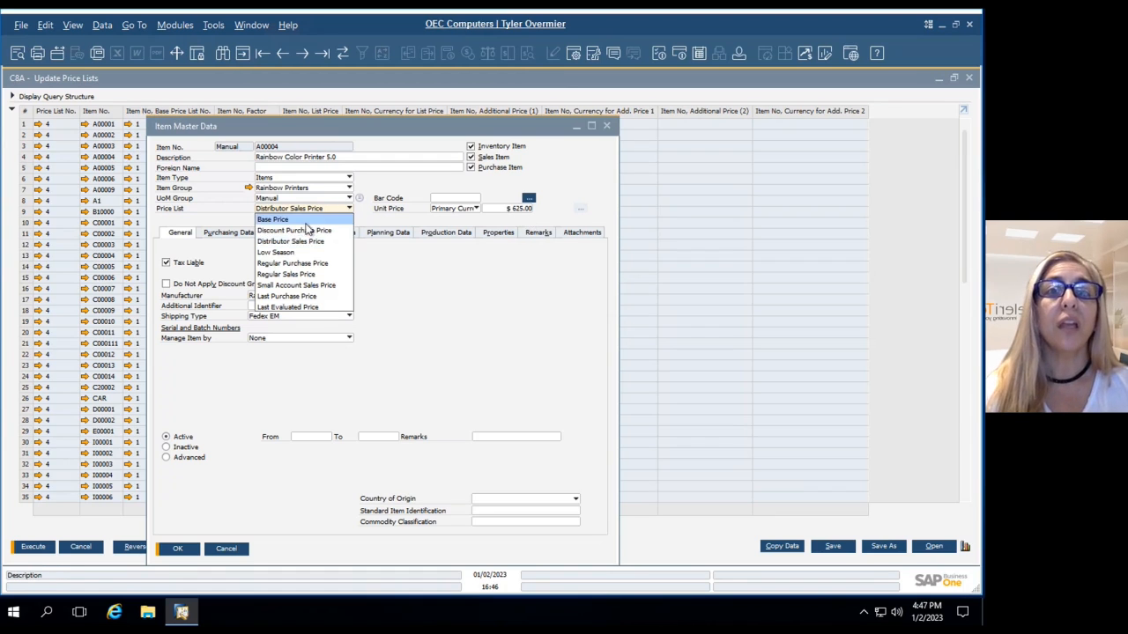
mouse_move(296, 286)
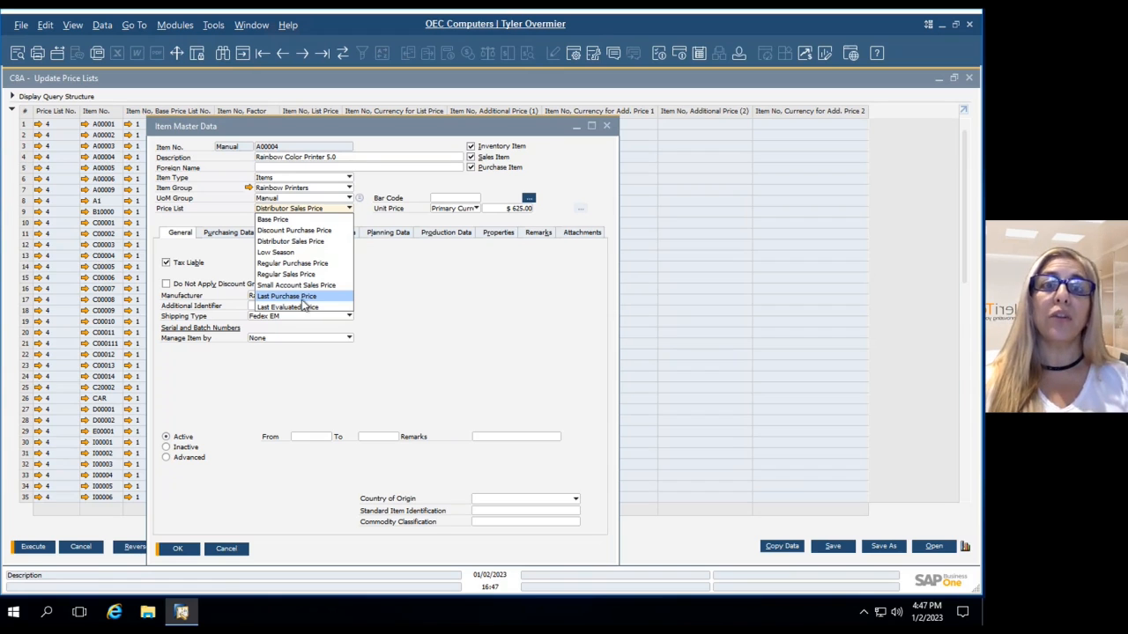
mouse_move(303, 307)
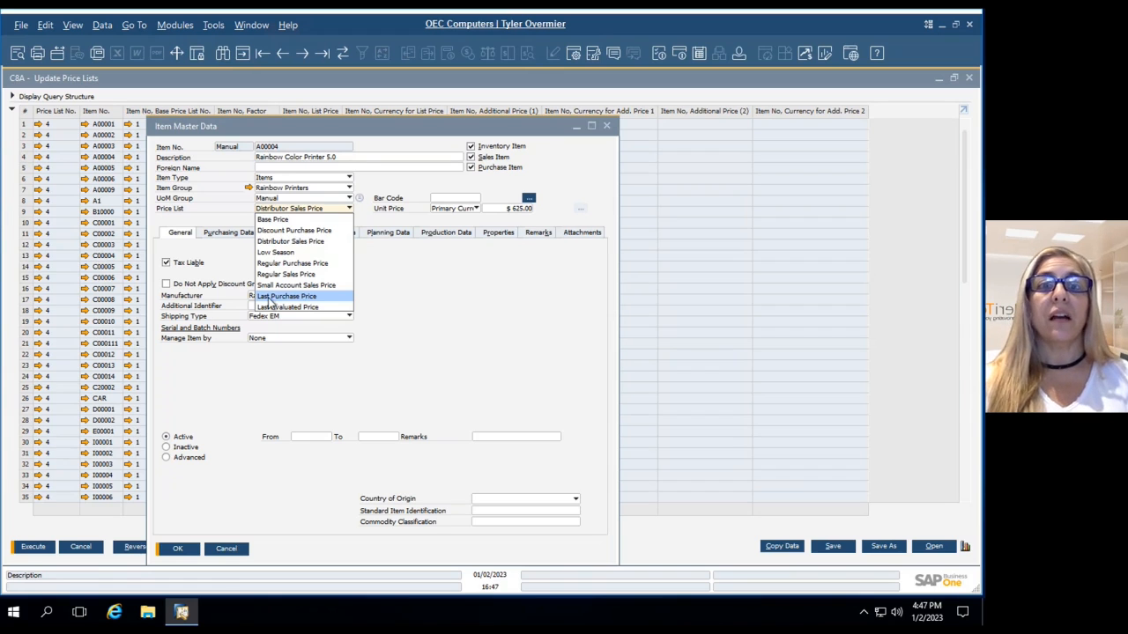
mouse_move(292, 303)
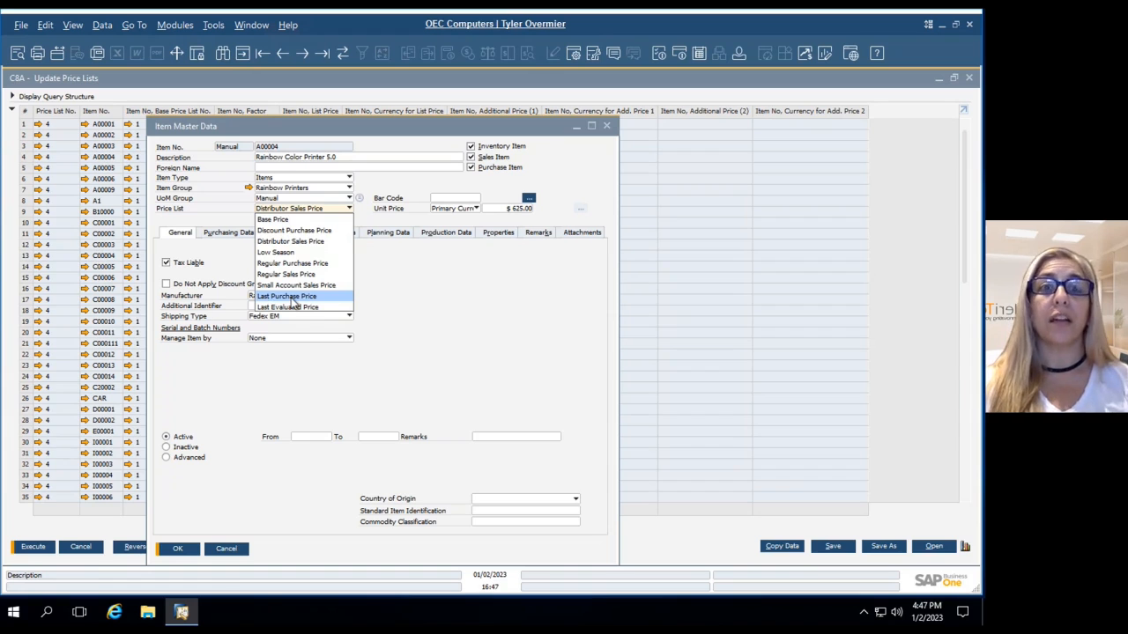
mouse_move(285, 307)
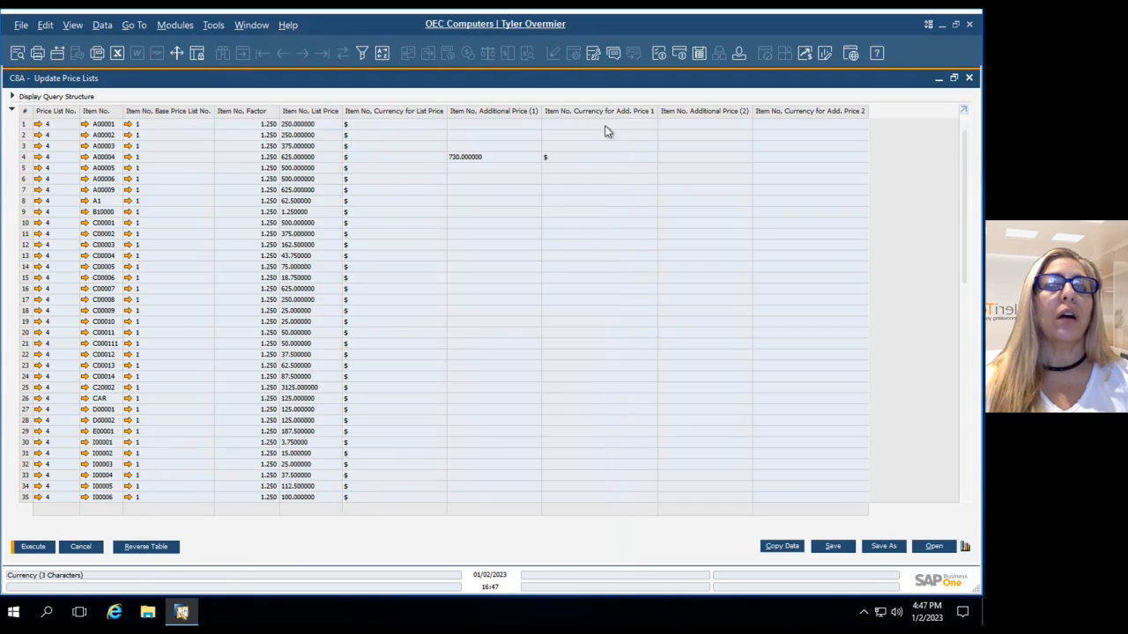
mouse_move(432, 169)
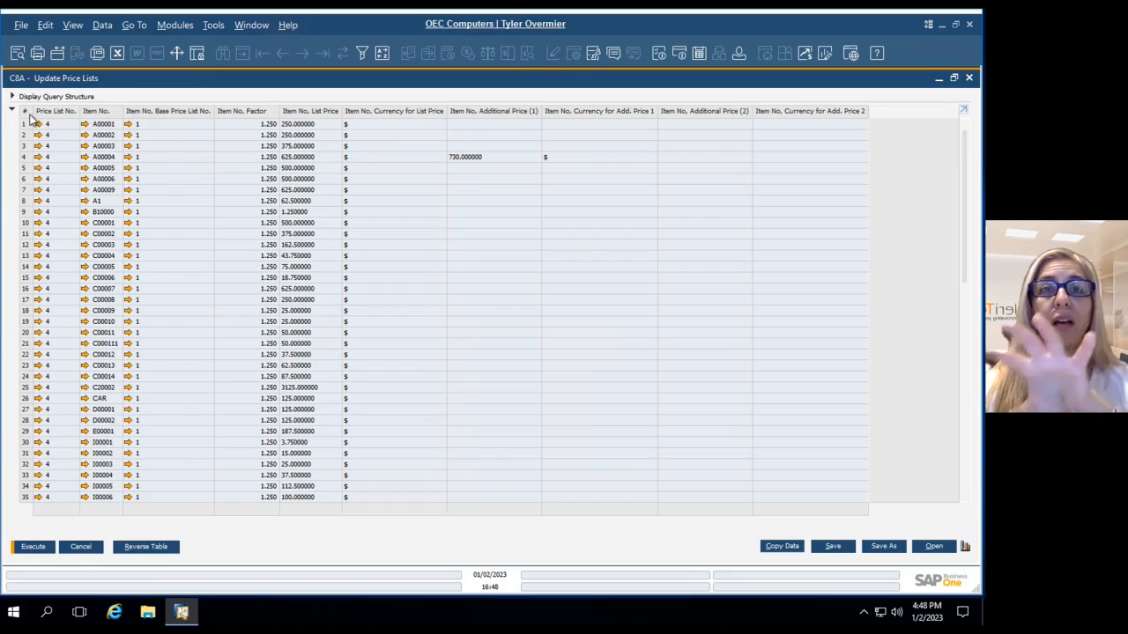
right_click(49, 123)
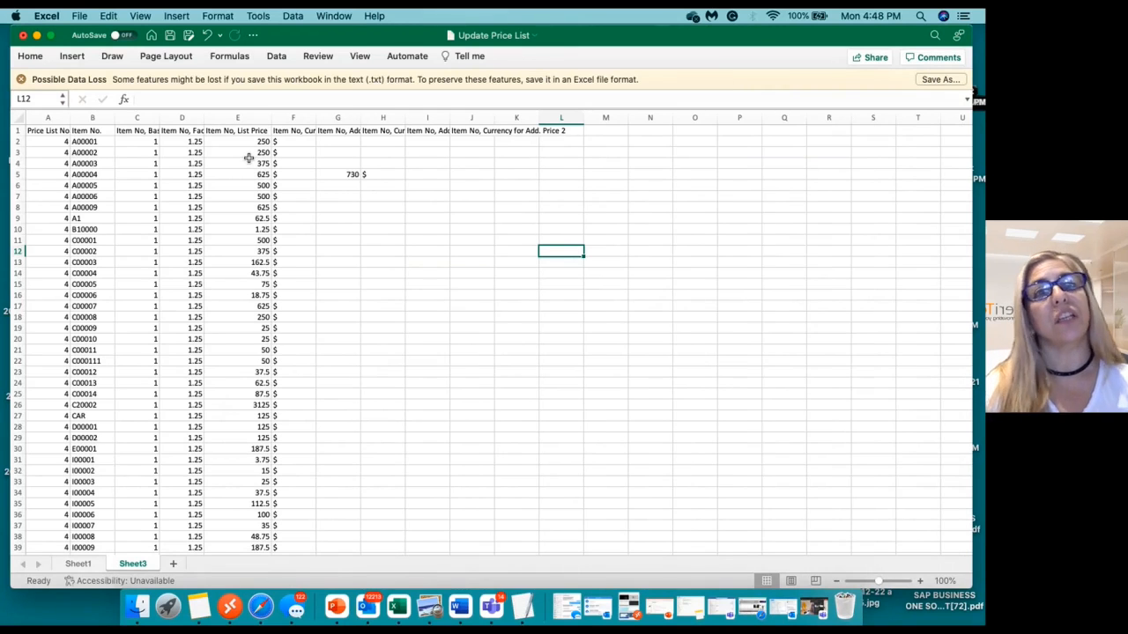
mouse_move(242, 232)
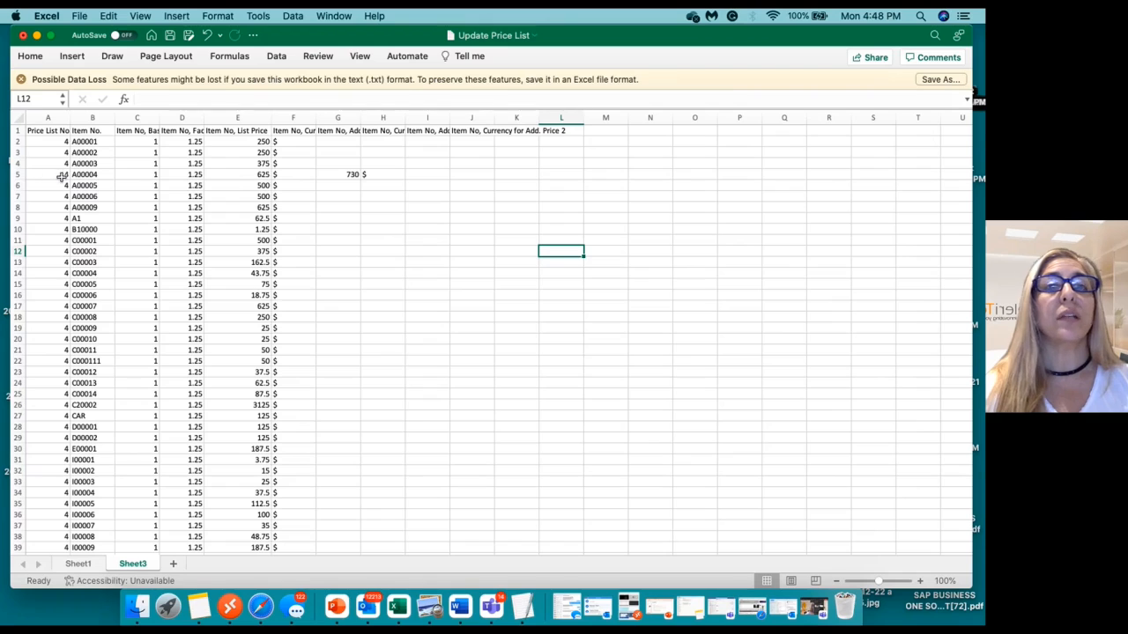
mouse_move(237, 178)
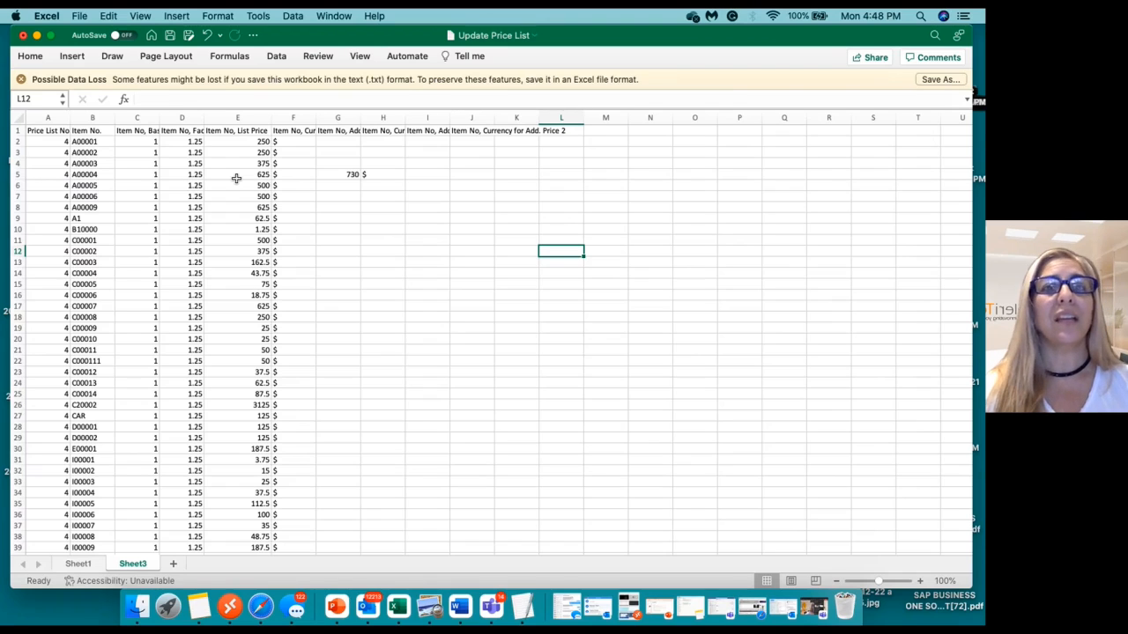
Change item A00004's list price from 625 to 777.
left_click(91, 175)
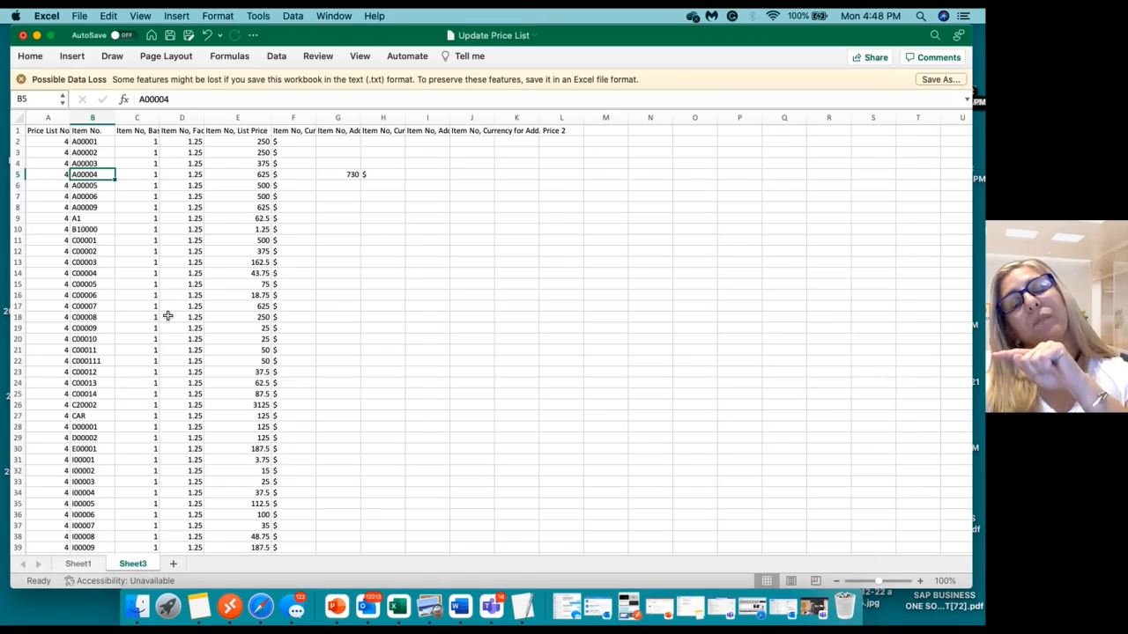
left_click(137, 174)
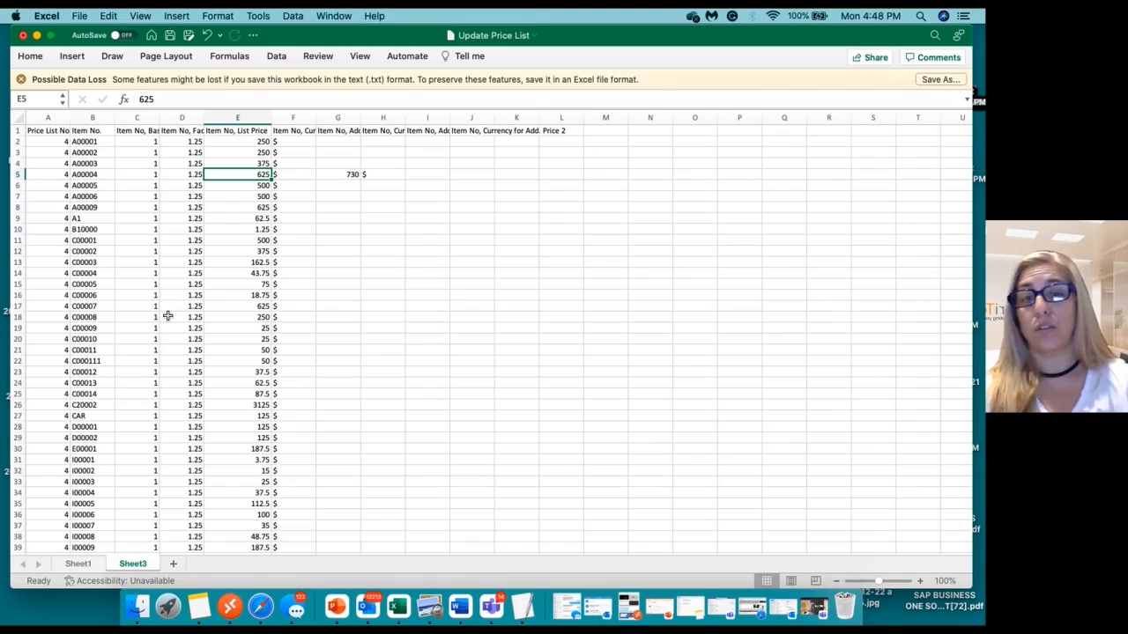
type("777")
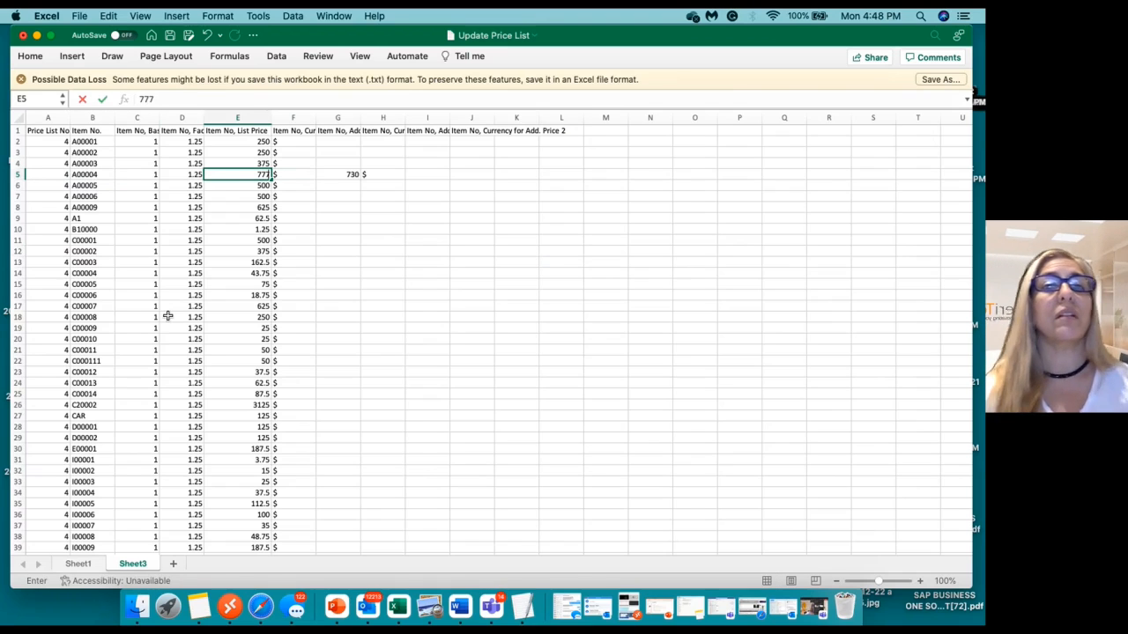
left_click(237, 229)
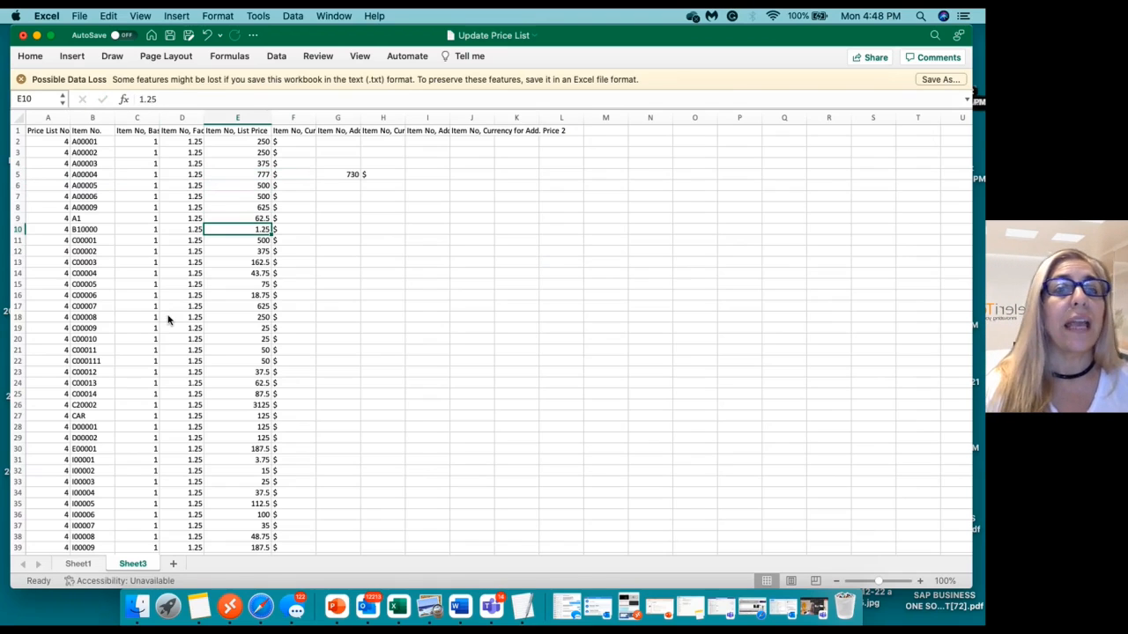
Clear item A00009's list price and return to A00004's row.
left_click(236, 219)
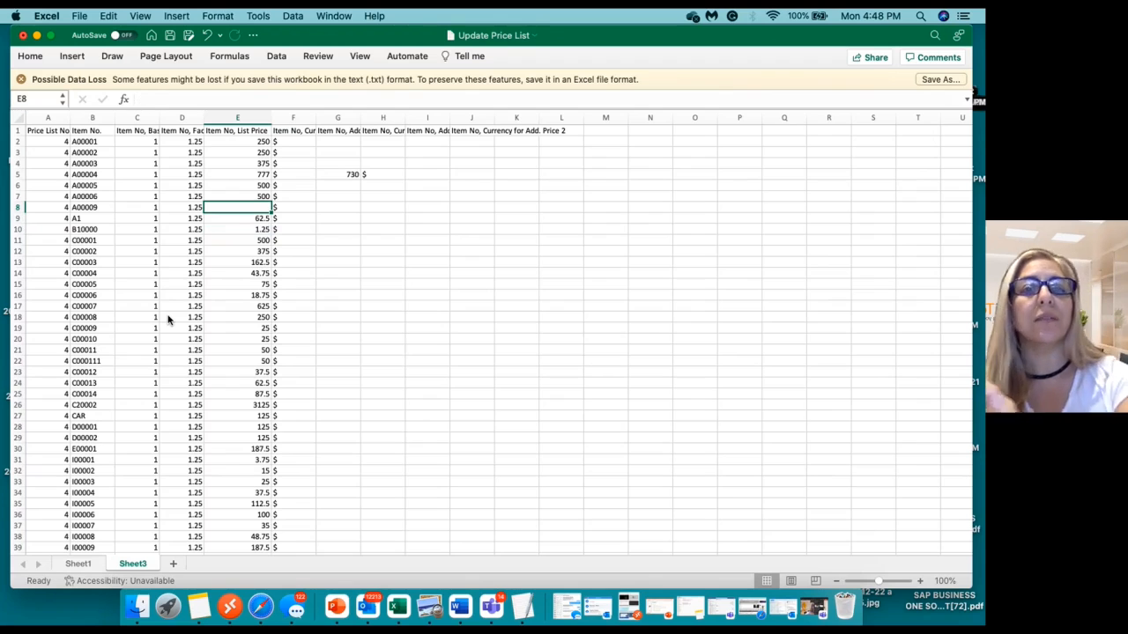
left_click(236, 219)
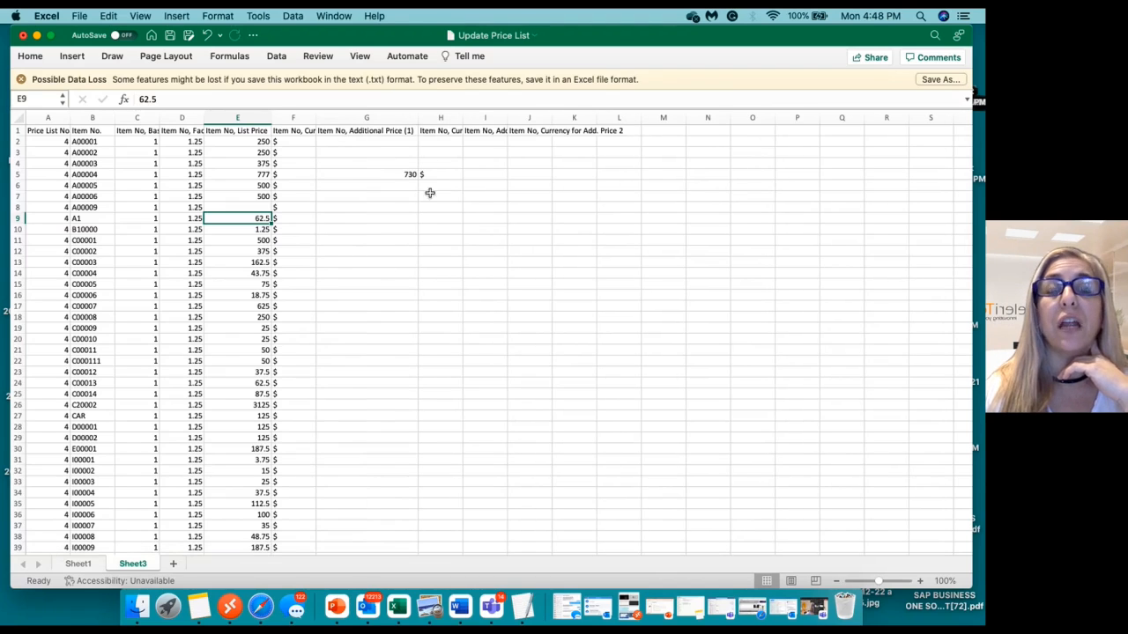
mouse_move(425, 234)
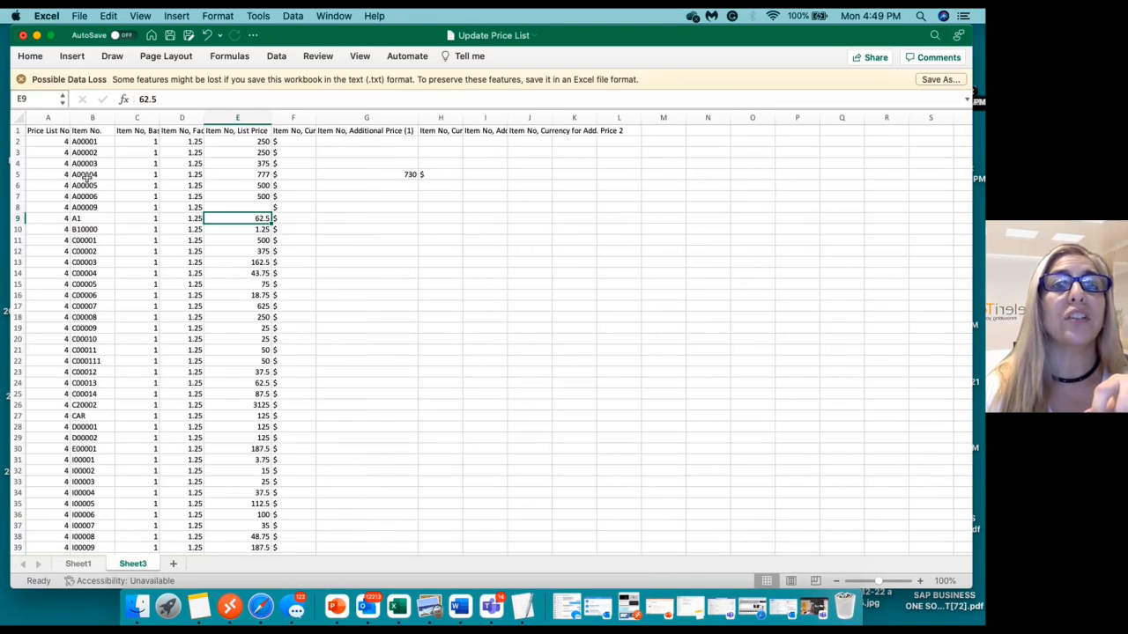
left_click(84, 174)
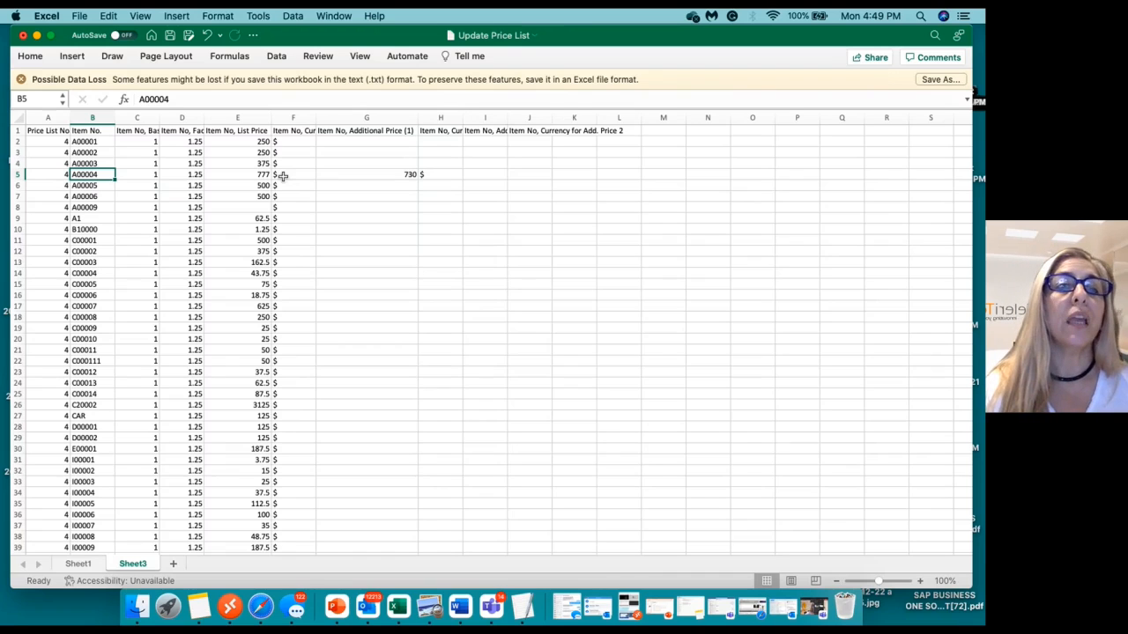
mouse_move(35, 141)
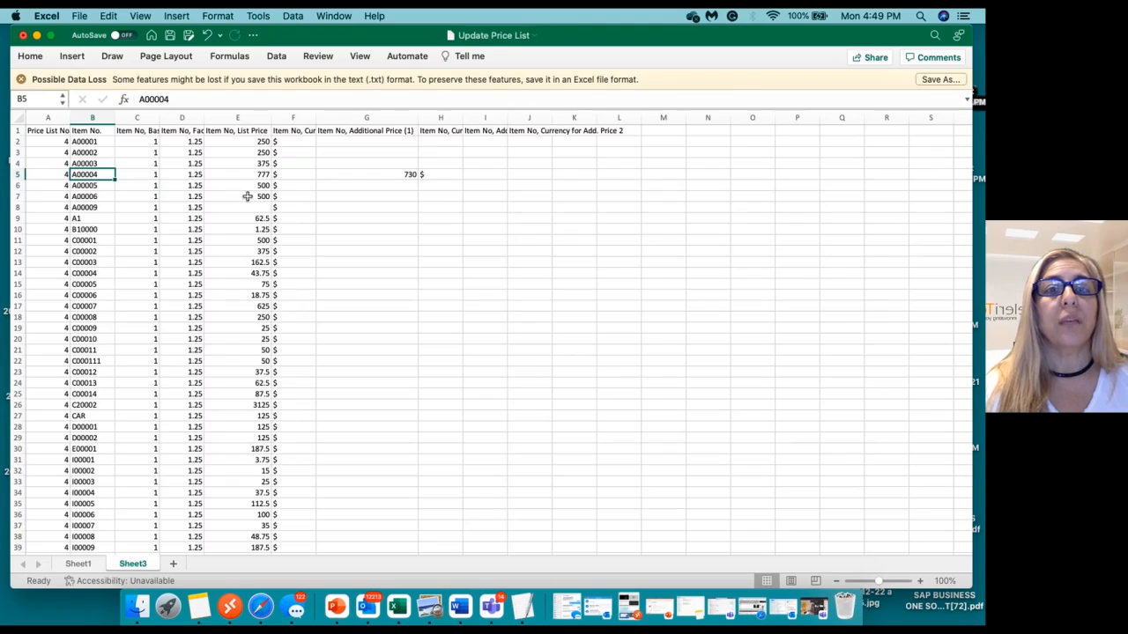
mouse_move(46, 143)
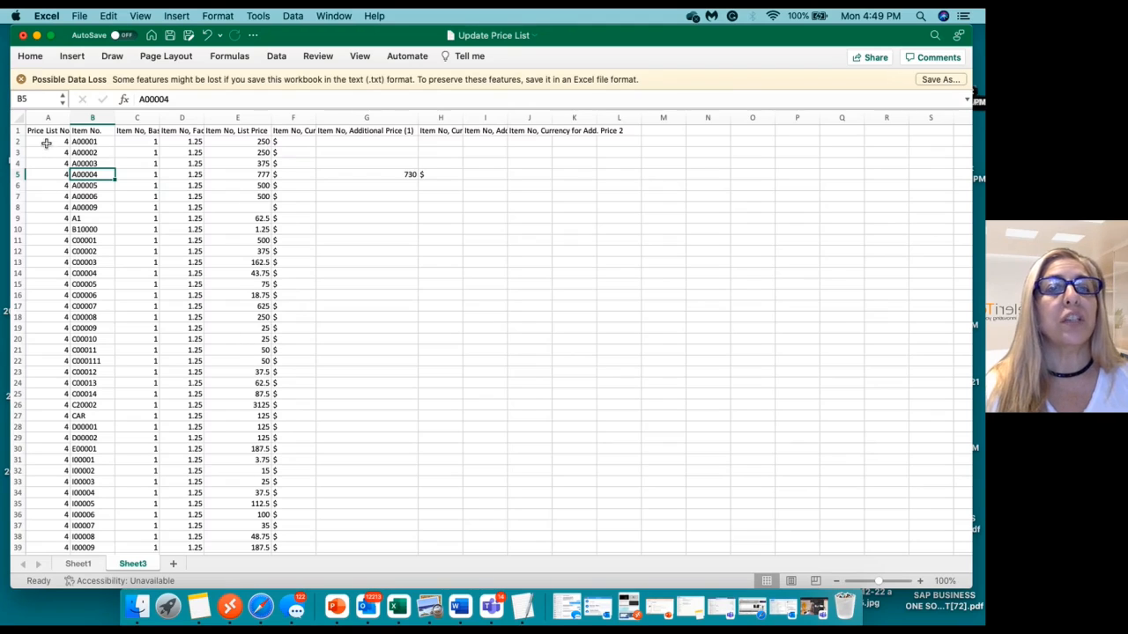
Select item rows 2 to 26 across columns A to L and copy them.
left_click_drag(48, 141, 47, 175)
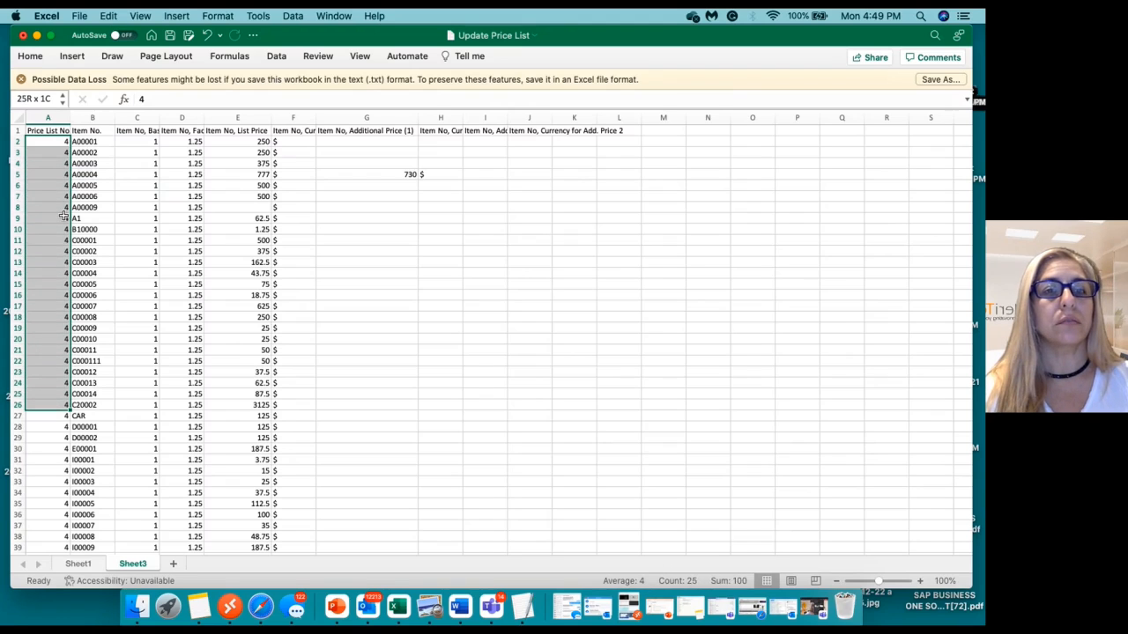
left_click_drag(48, 141, 618, 403)
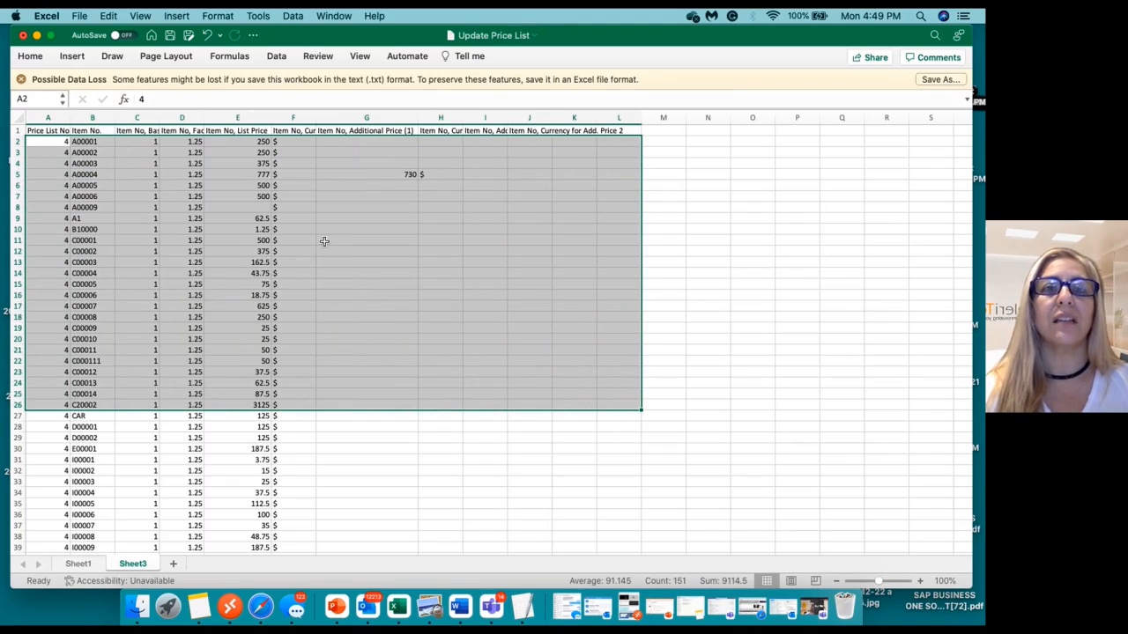
right_click(324, 255)
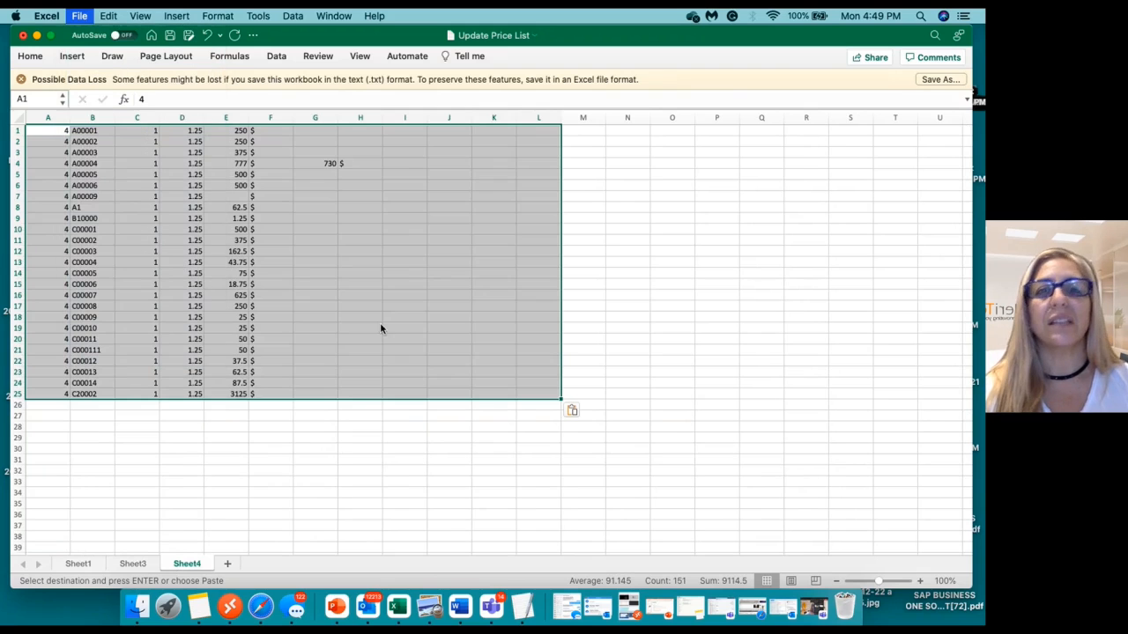
Save the active sheet as tab-delimited text 'Update Price List', replacing the existing file.
left_click(79, 16)
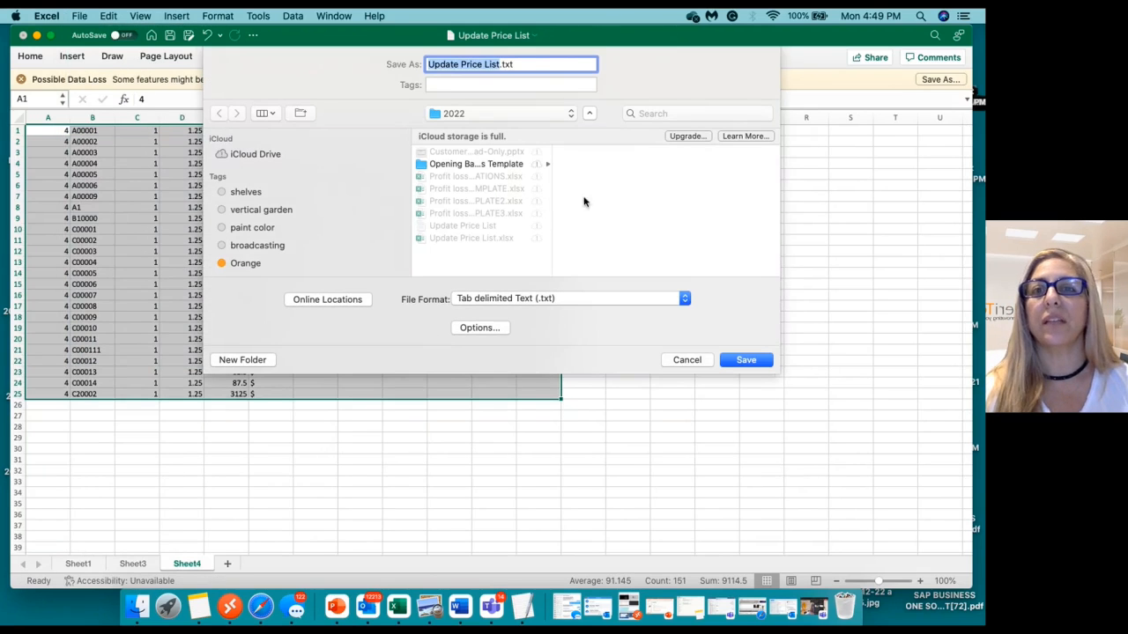
left_click(746, 360)
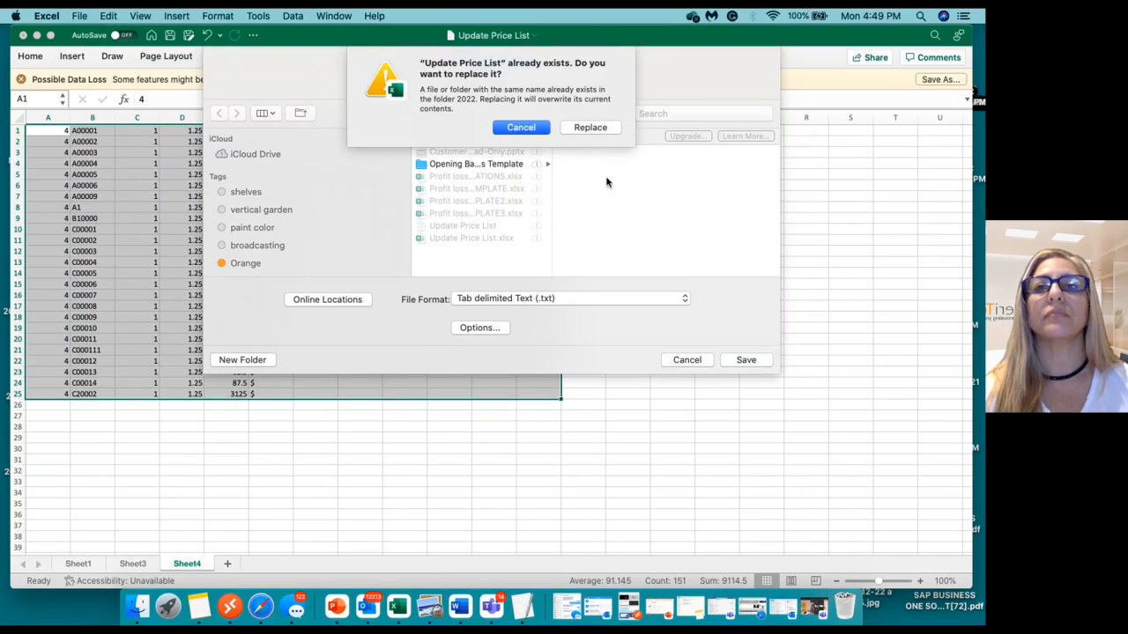
left_click(589, 127)
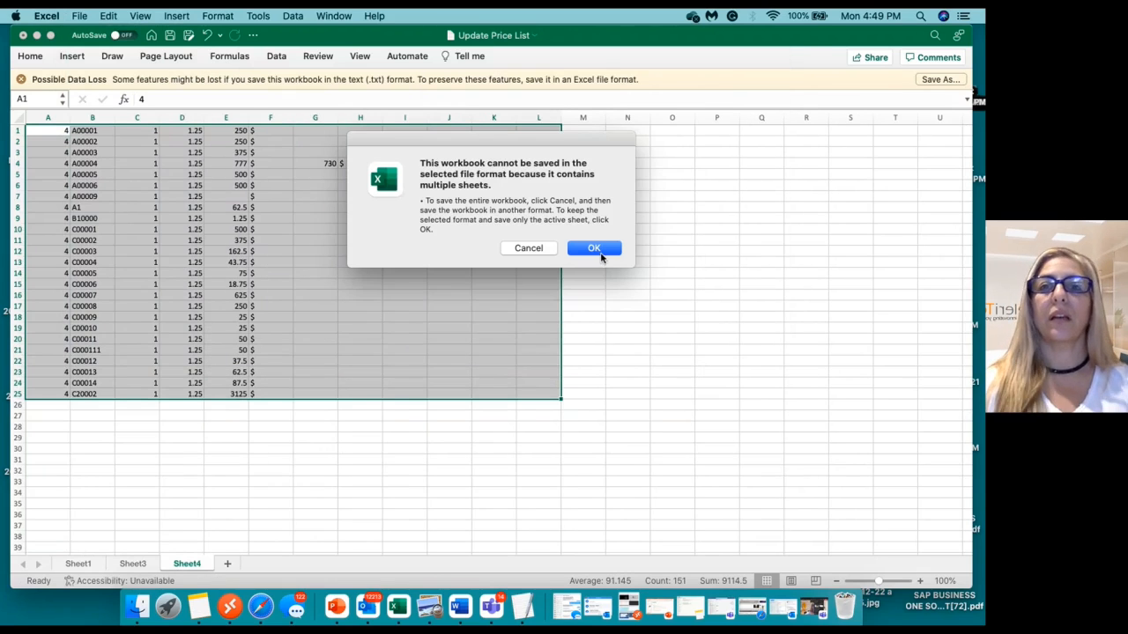
left_click(594, 247)
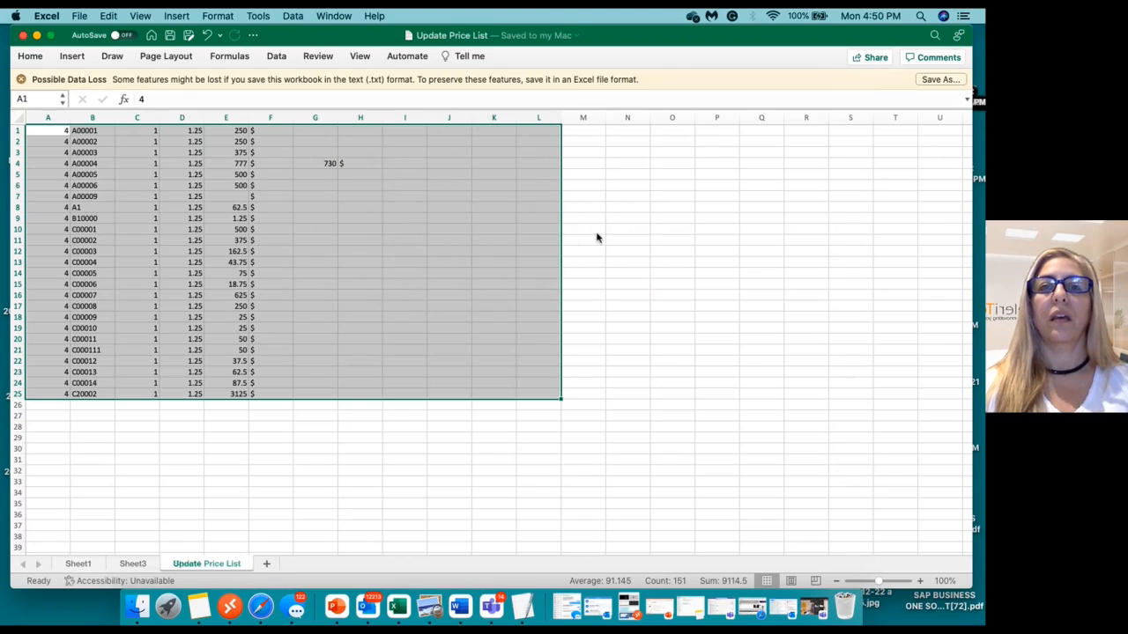
mouse_move(587, 393)
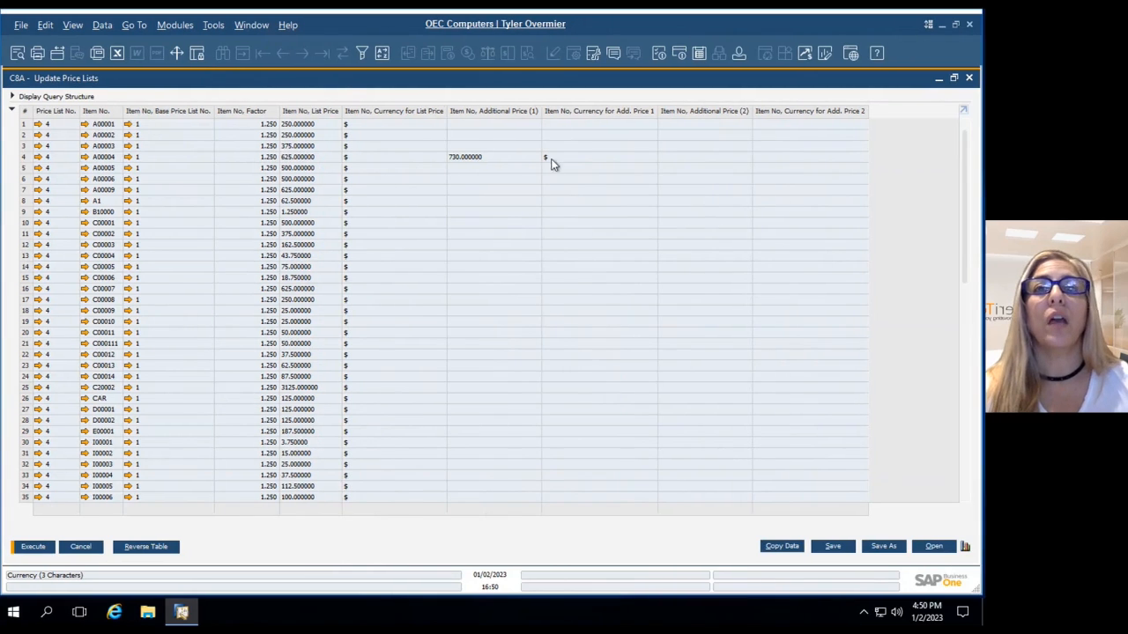
Reach Import from Excel via Modules > Administration > Data Import/Export.
left_click(175, 24)
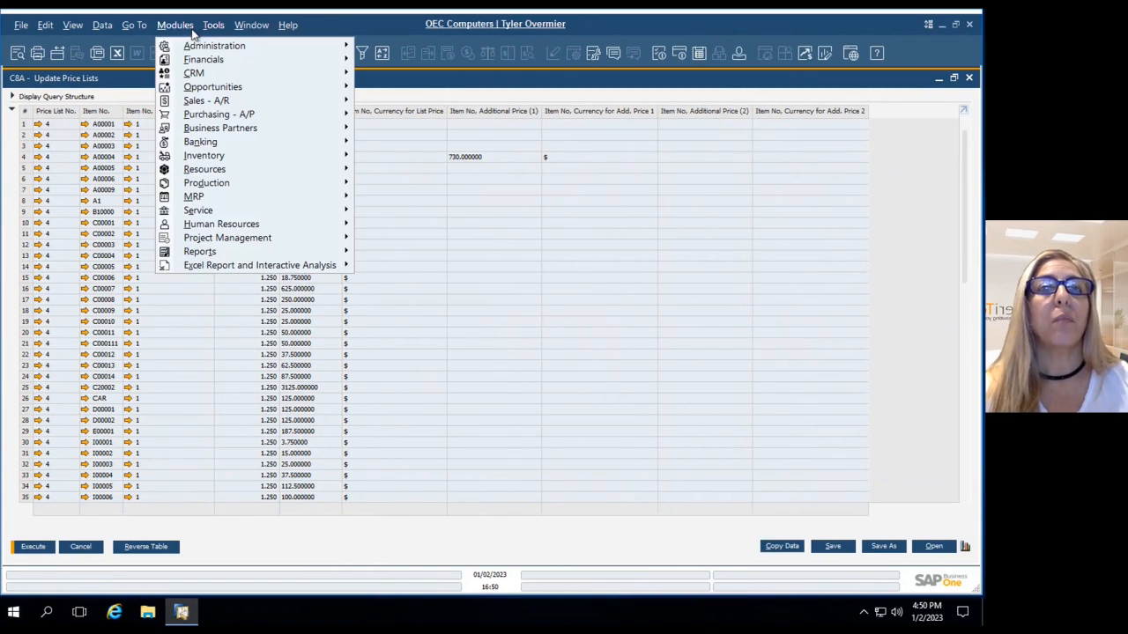
left_click(215, 46)
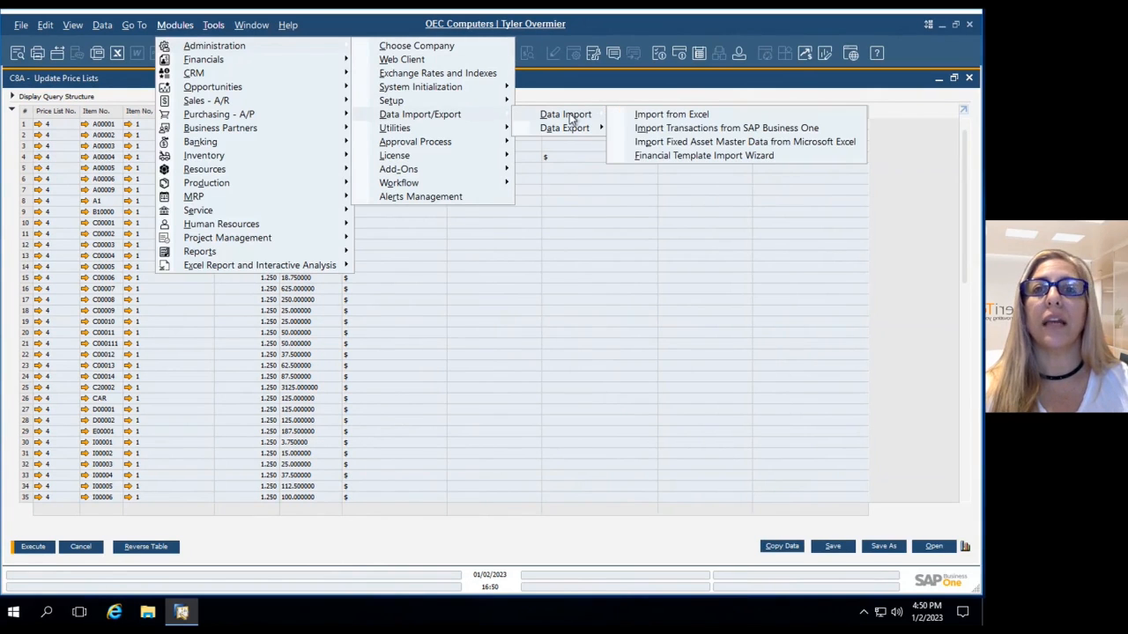
left_click(671, 112)
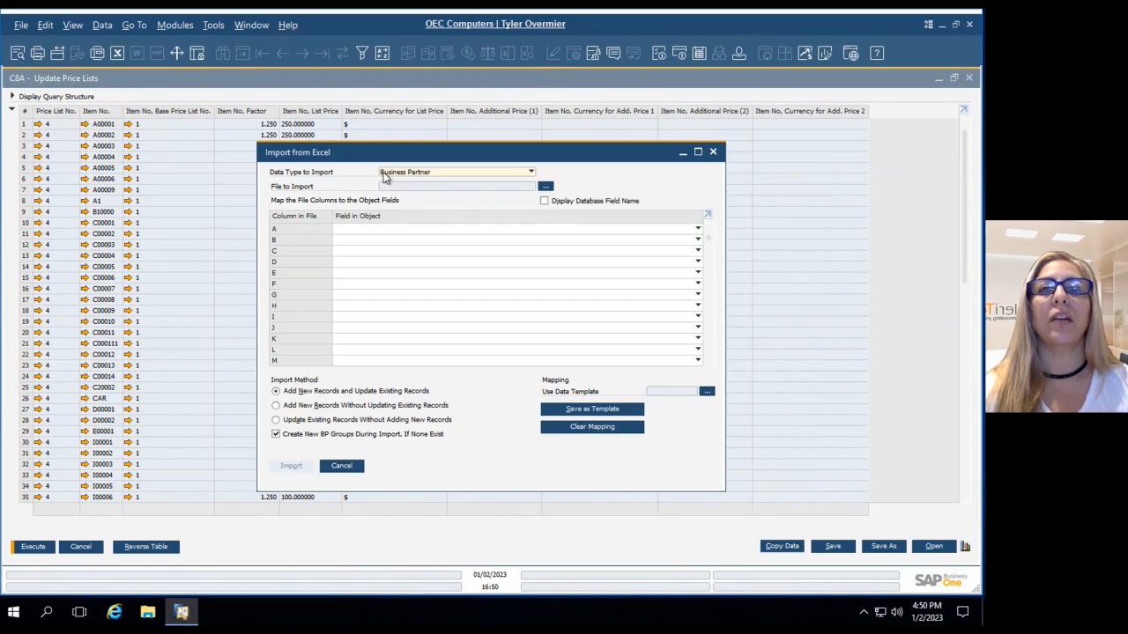
Choose Price List as the data type to import.
left_click(530, 173)
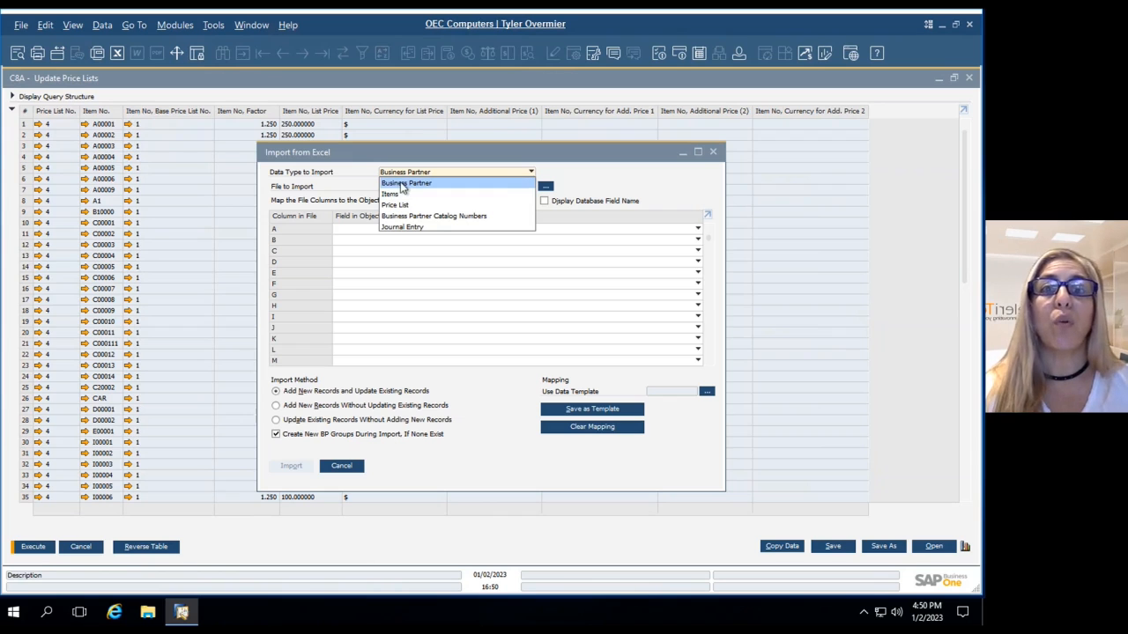
mouse_move(430, 190)
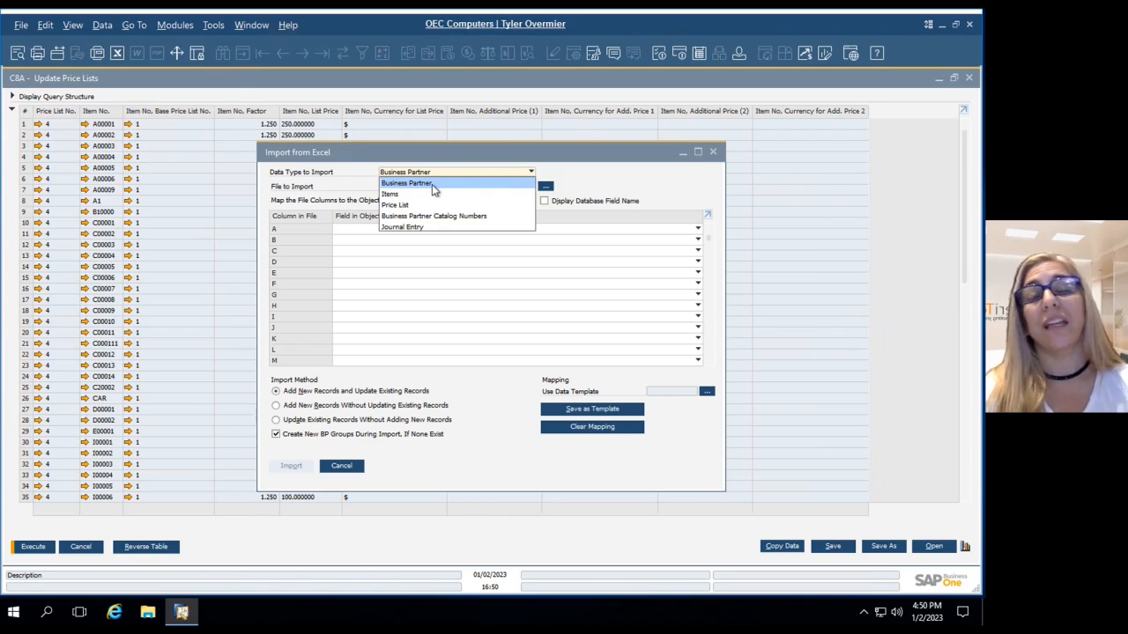
mouse_move(396, 204)
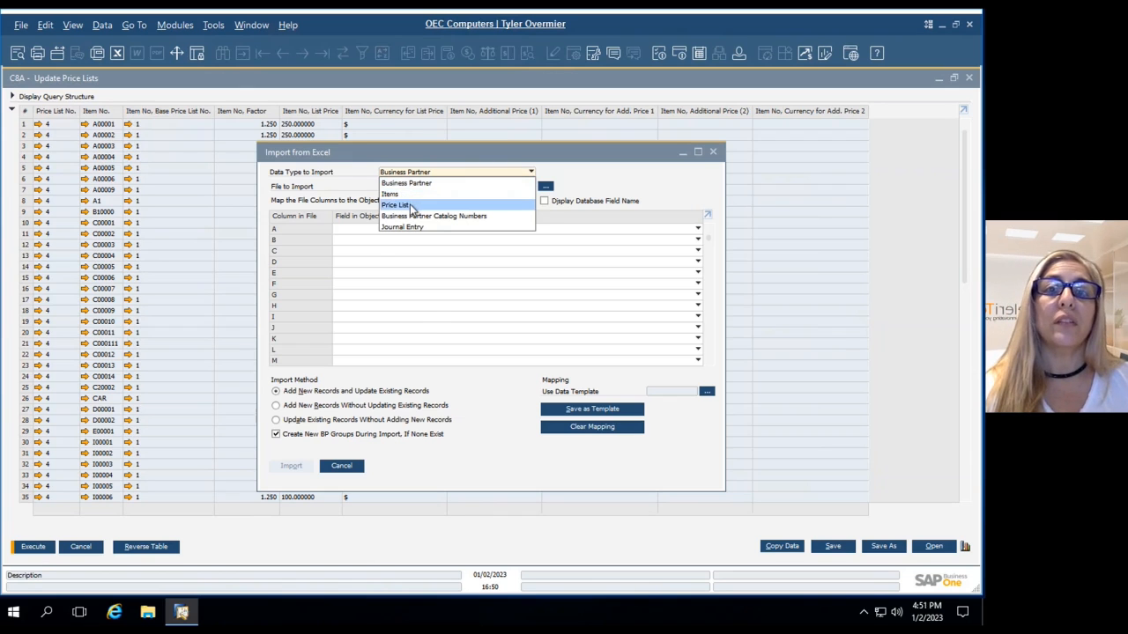
left_click(395, 205)
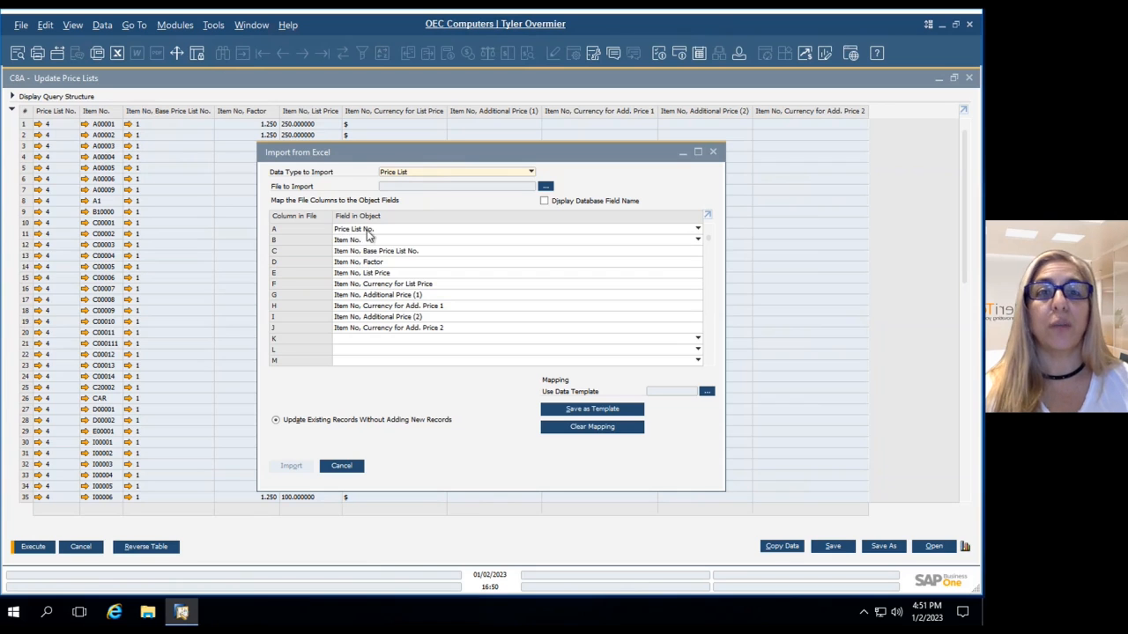
mouse_move(467, 456)
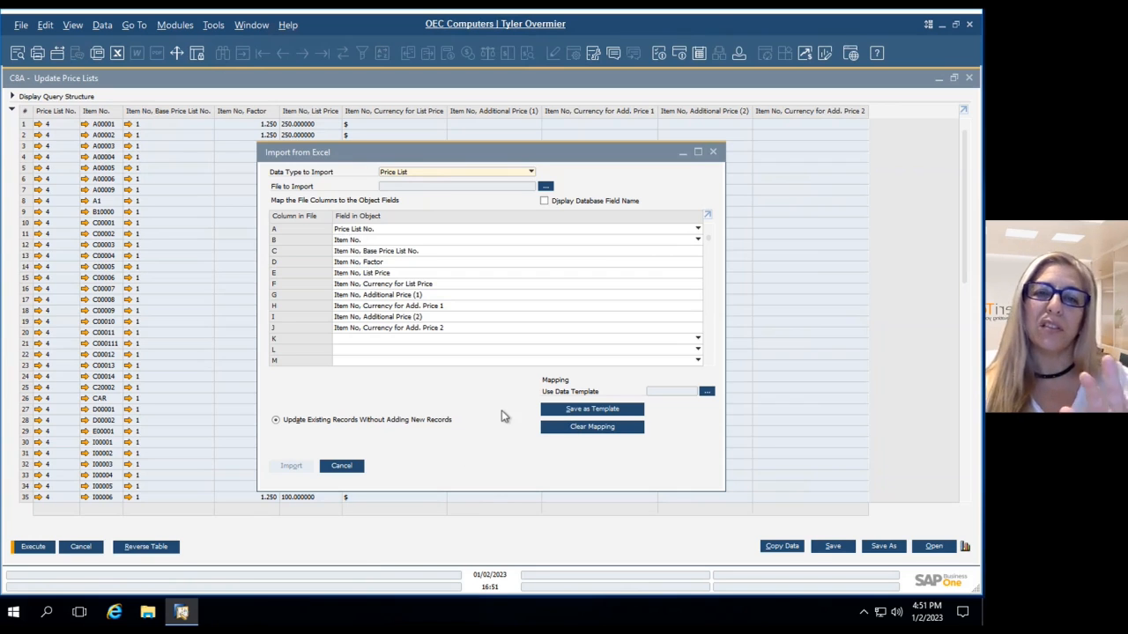
mouse_move(480, 412)
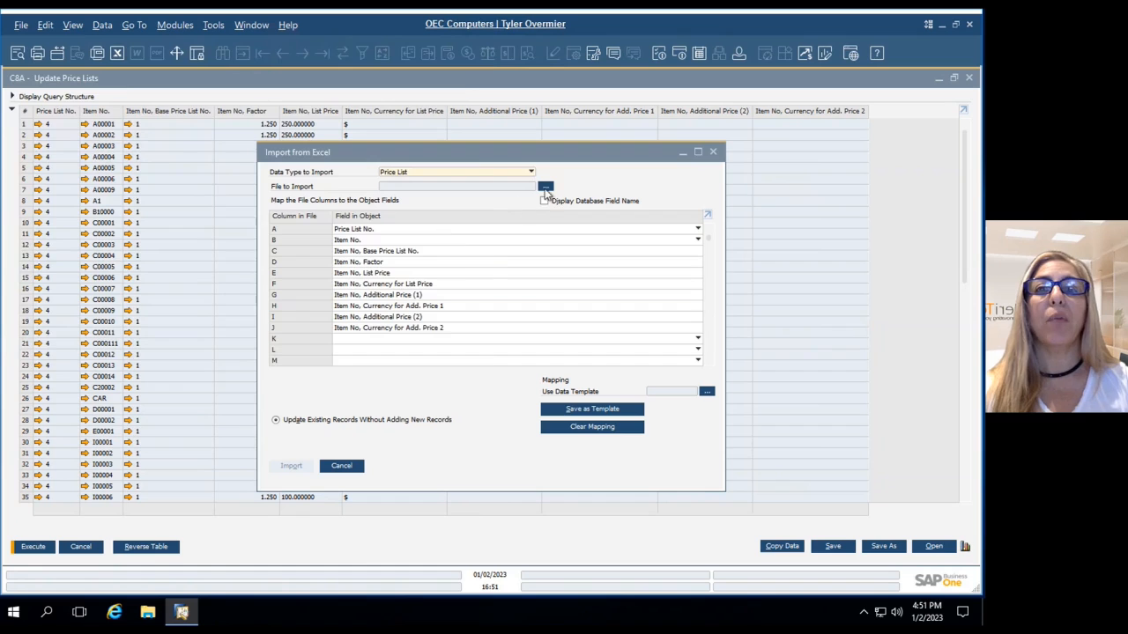
Select the Update Price List text file on the Desktop as the file to import.
left_click(547, 187)
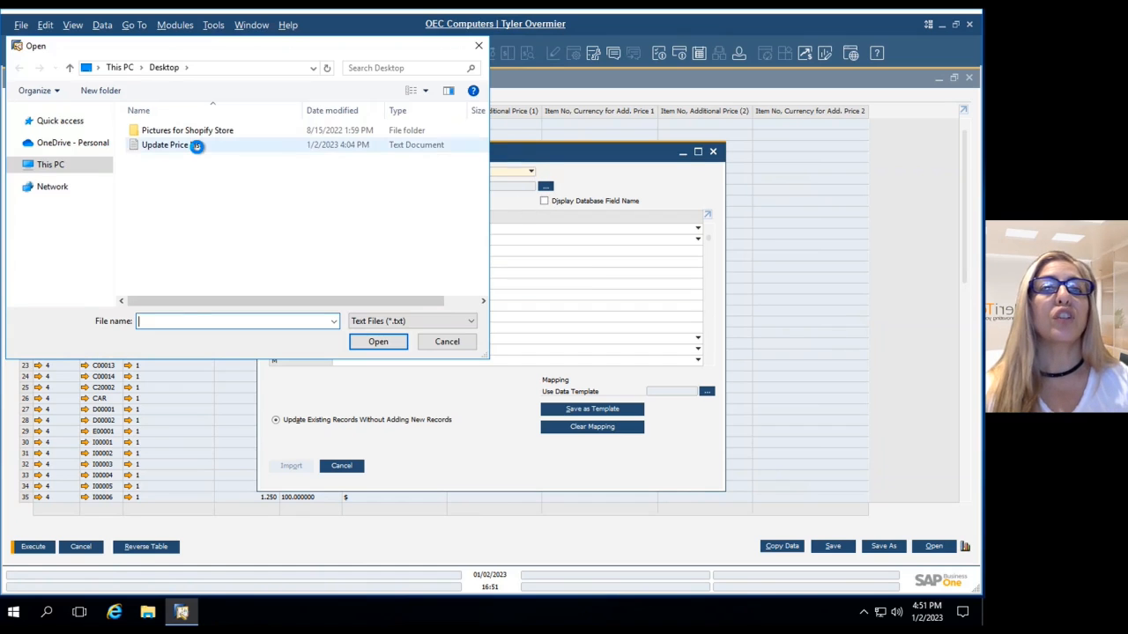
left_click(165, 145)
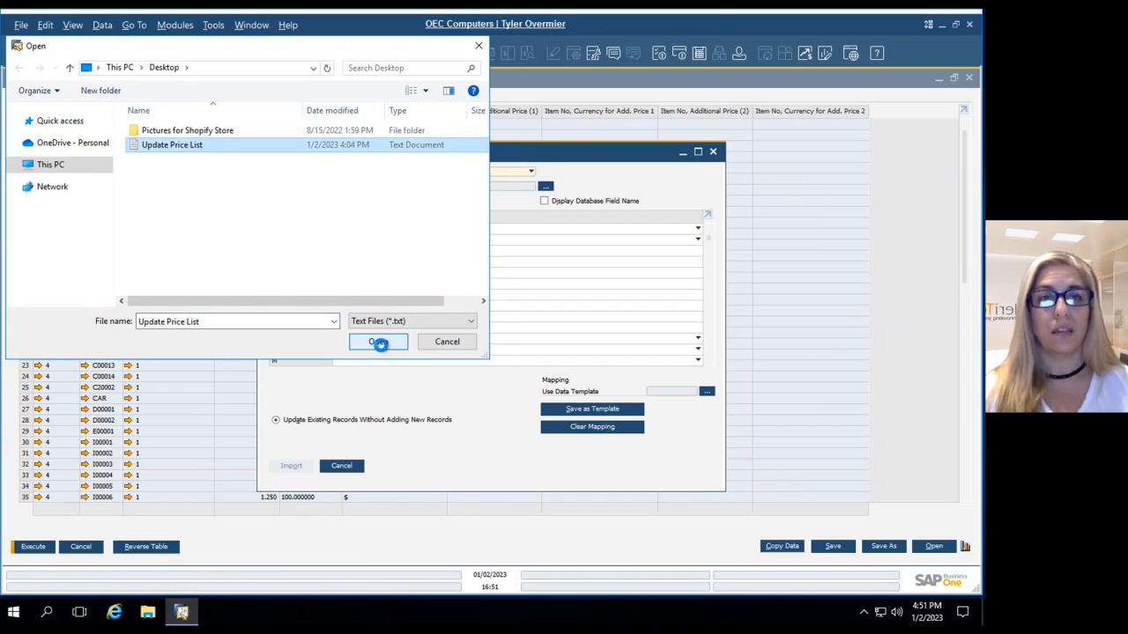
left_click(379, 342)
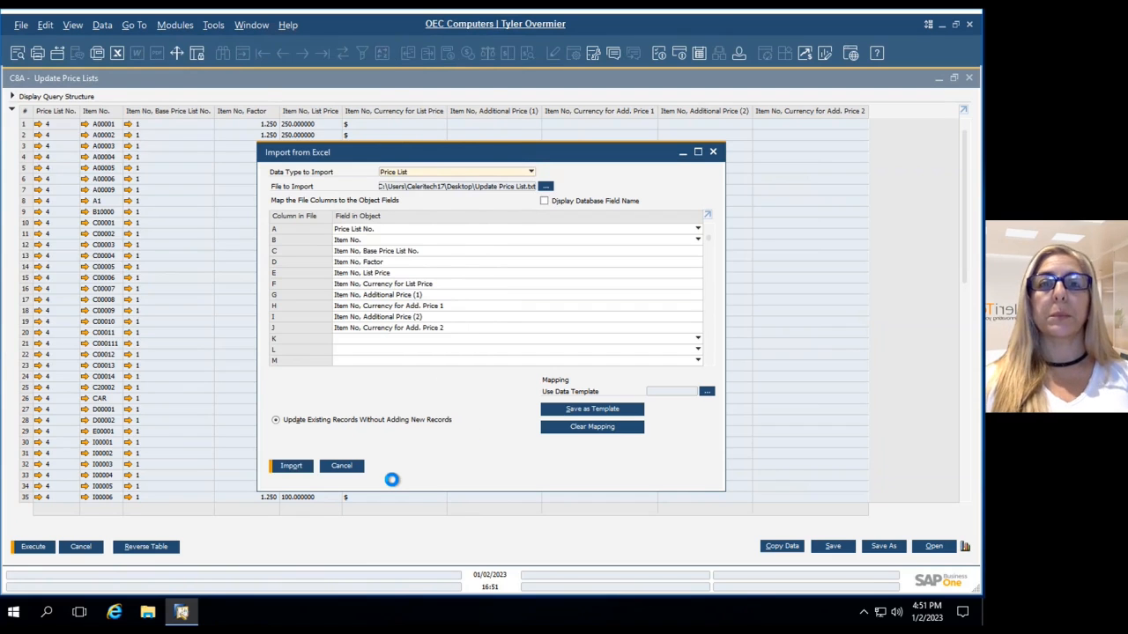
mouse_move(454, 159)
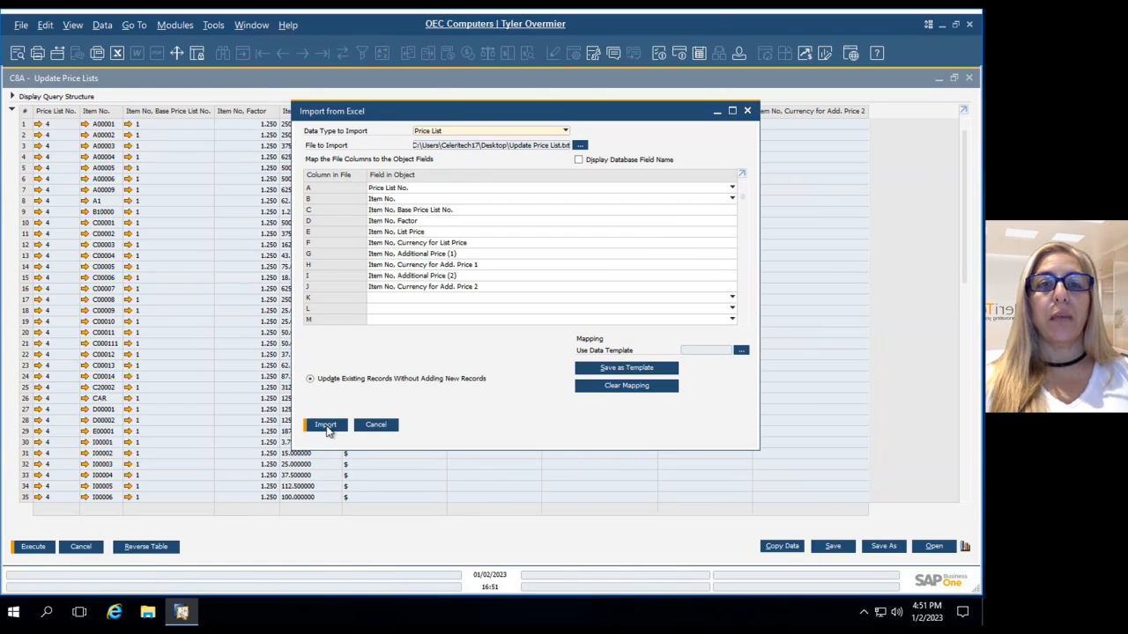
Run the import, review the results list showing each row updated, and close it.
left_click(324, 423)
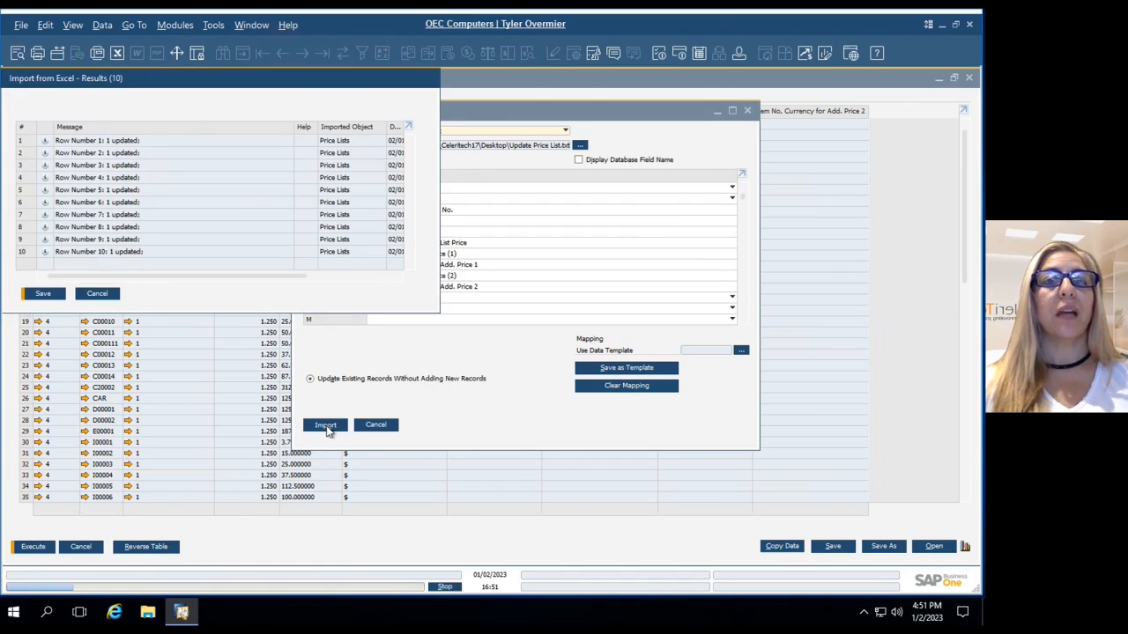
left_click(324, 425)
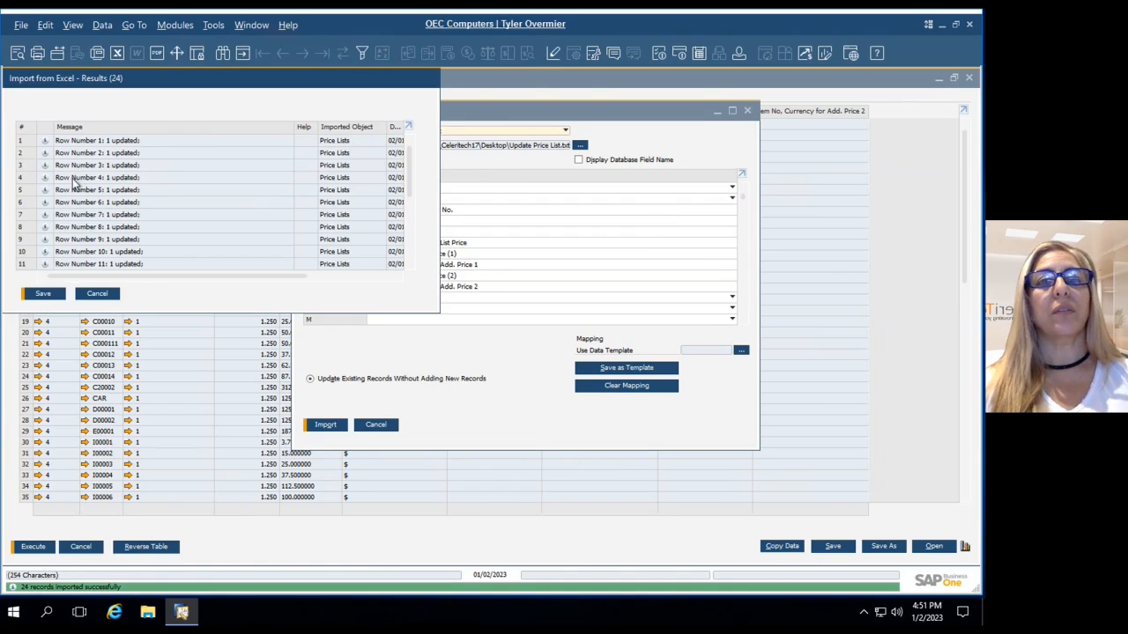
scroll("down", 3)
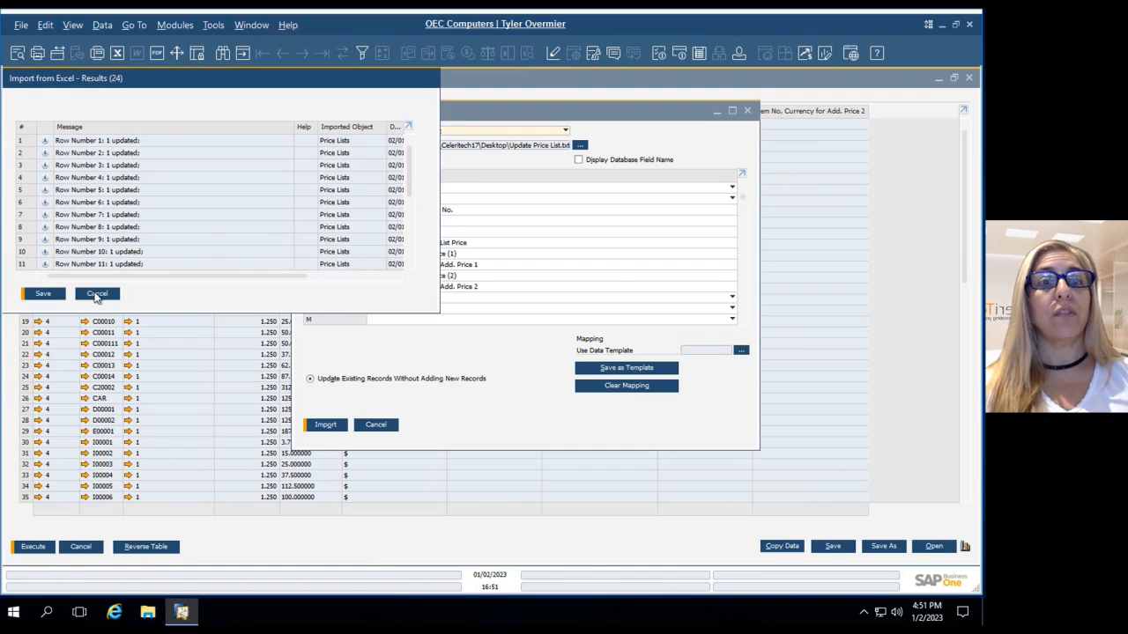
left_click(97, 293)
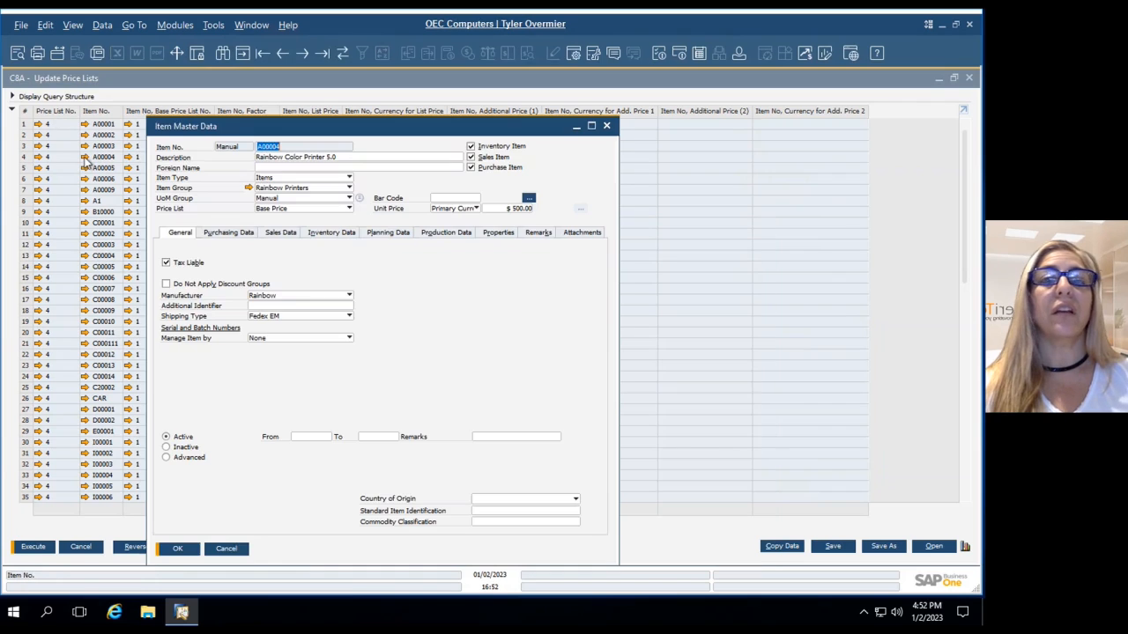
Switch item A00004's price list to Distributor Sales Price, confirming the unit price reads 777.00.
left_click(349, 208)
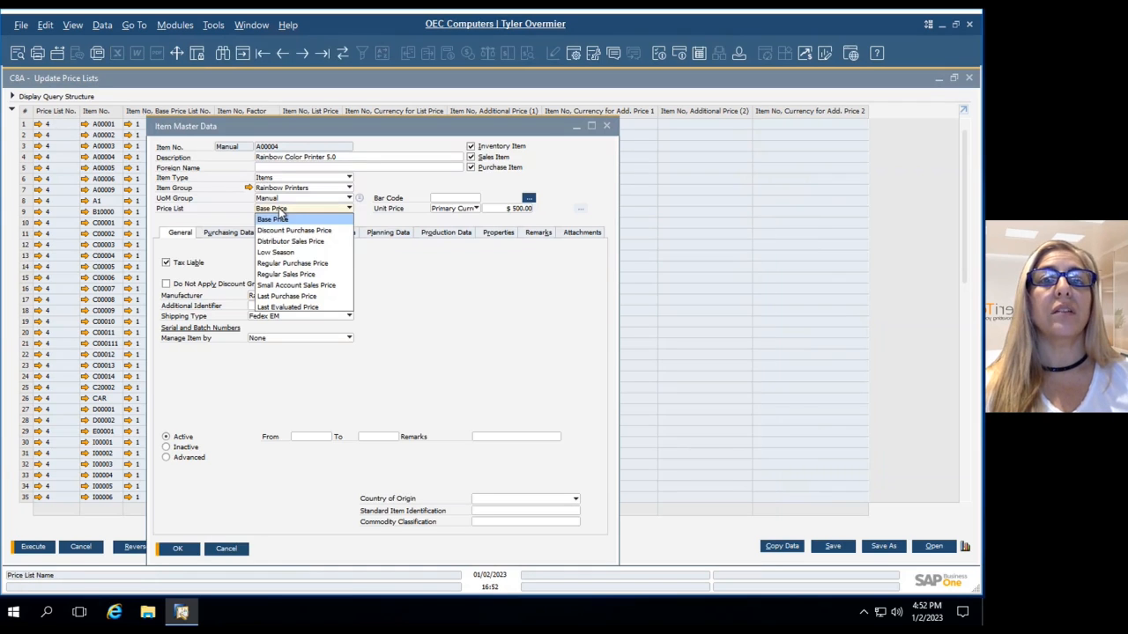
left_click(291, 240)
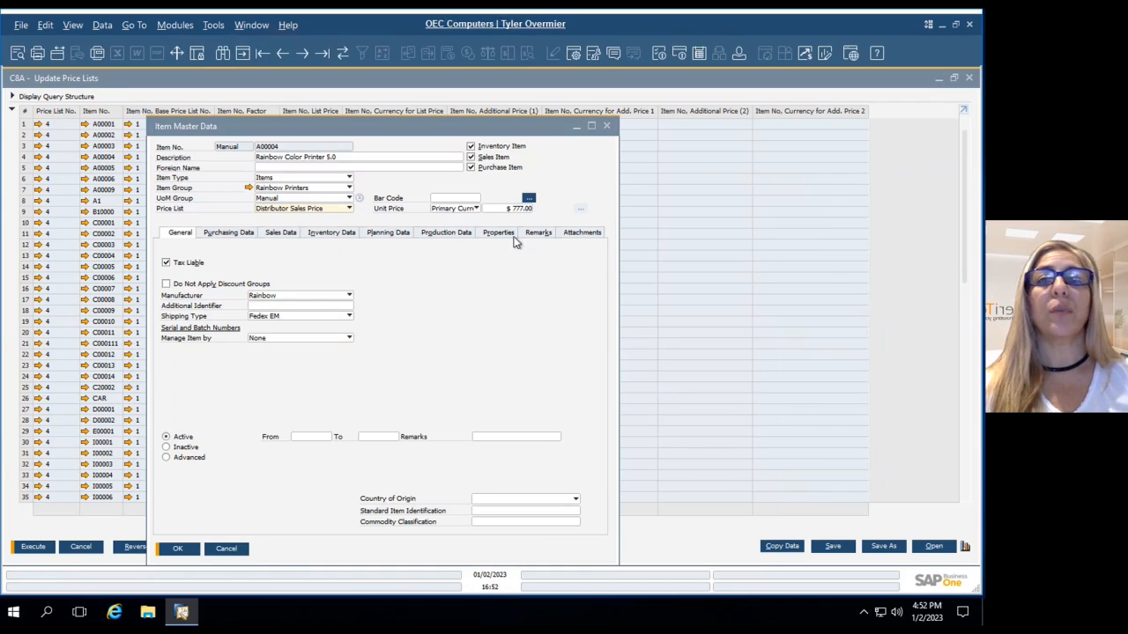
mouse_move(518, 219)
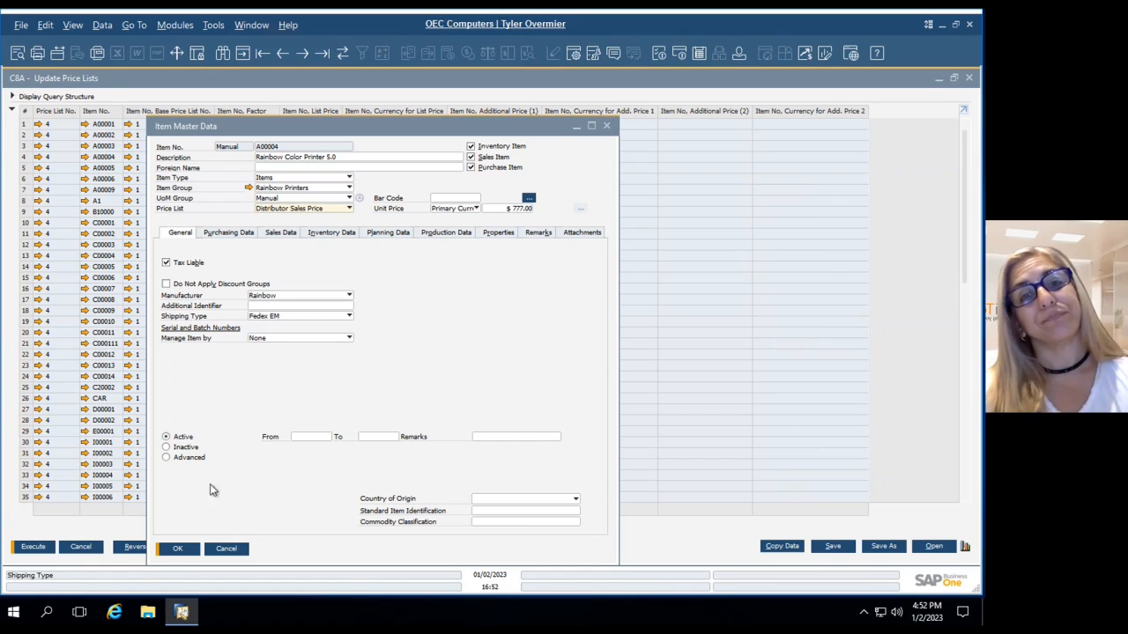
left_click(176, 548)
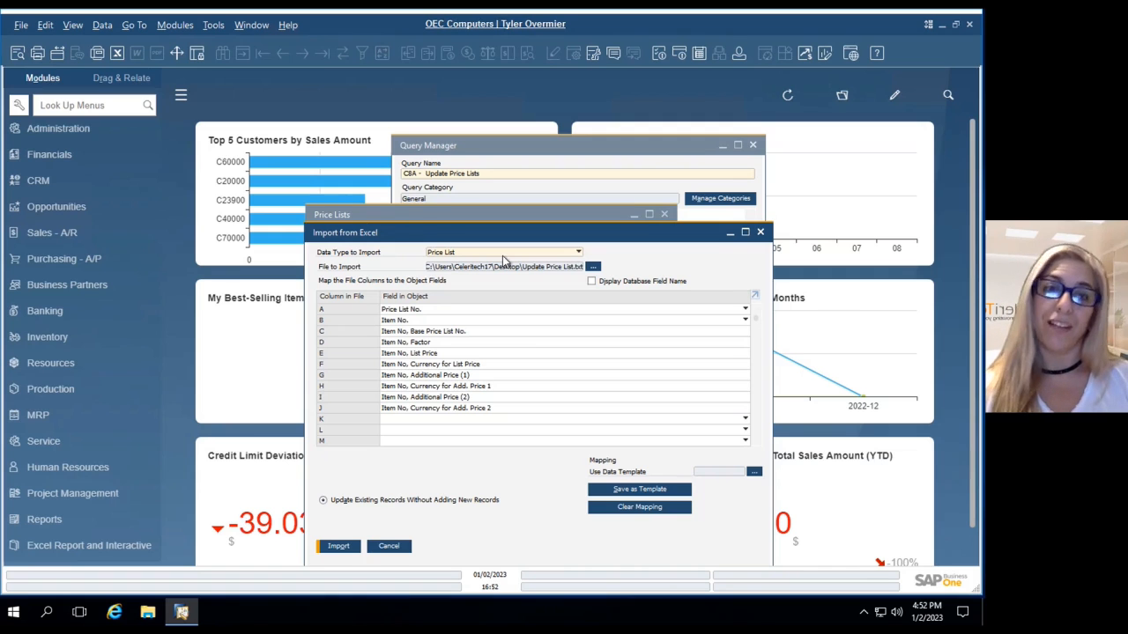
mouse_move(643, 451)
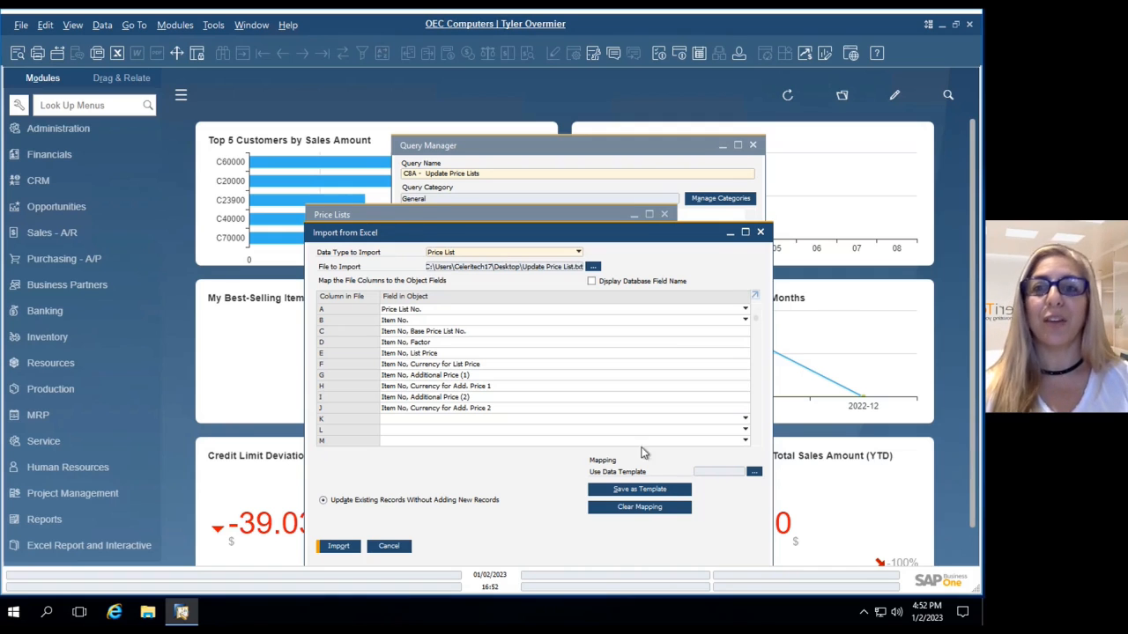